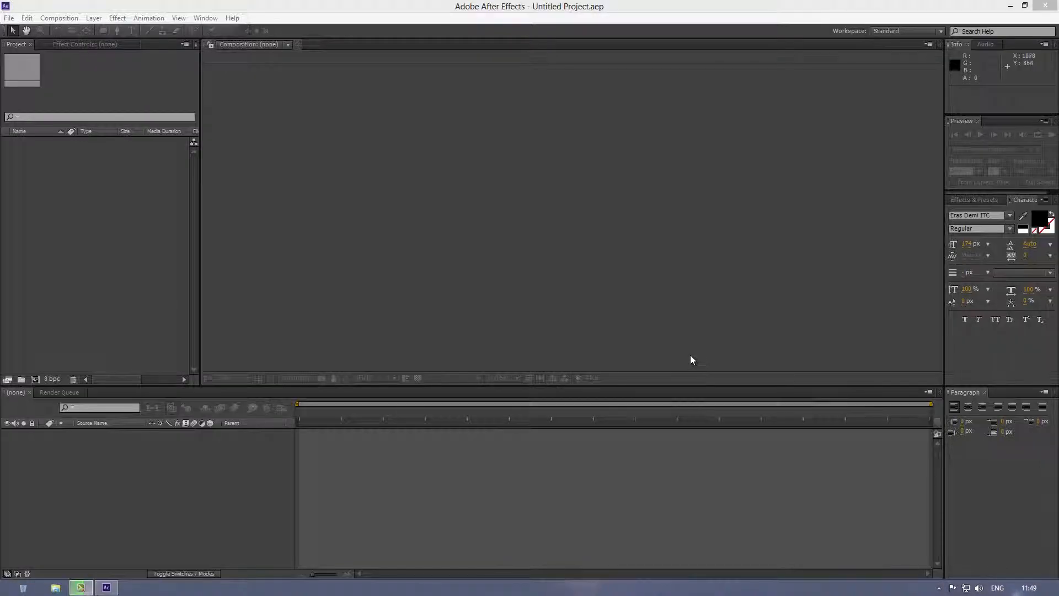
mouse_move(690, 354)
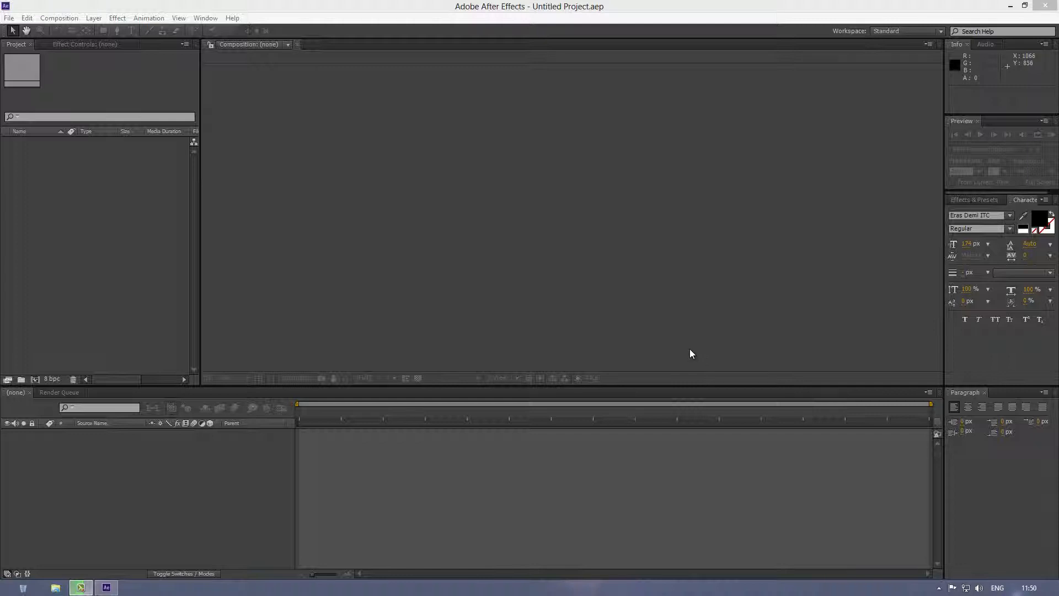
mouse_move(681, 344)
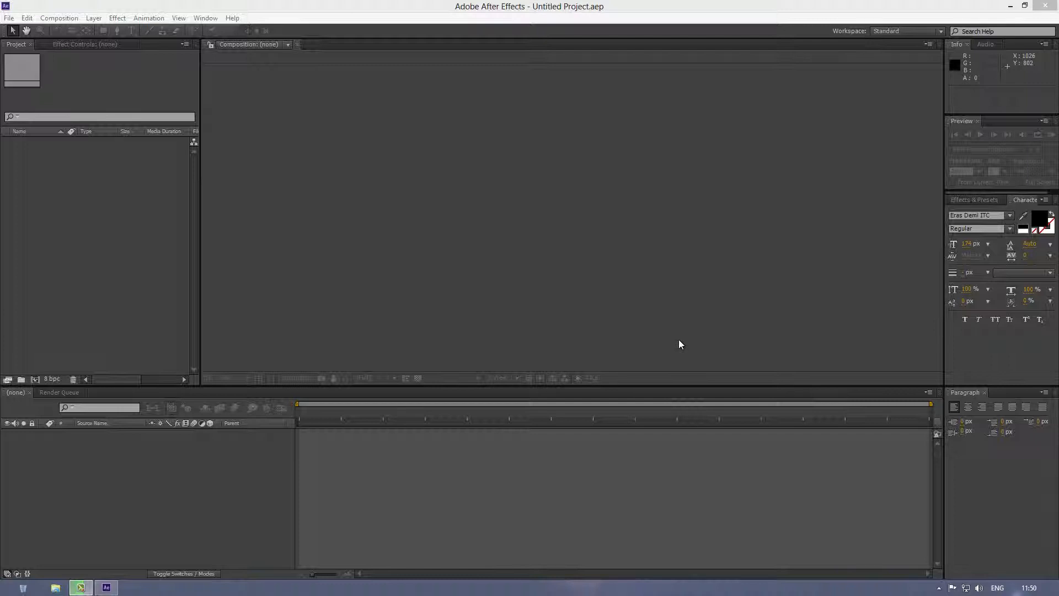
mouse_move(80, 45)
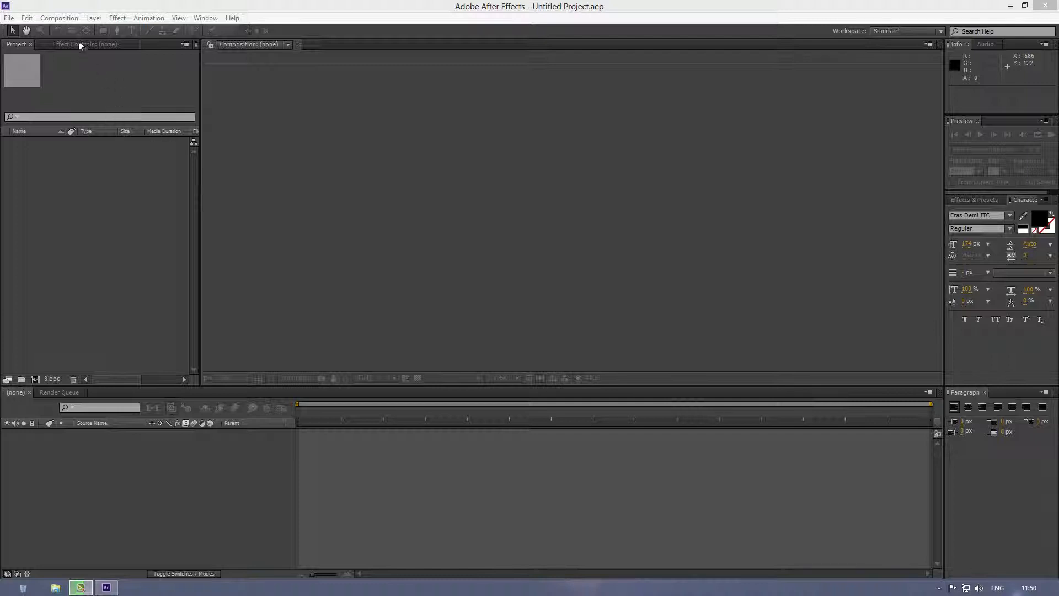
Create Comp 1 at 1280×720 from Composition > New Composition with default settings.
click(59, 18)
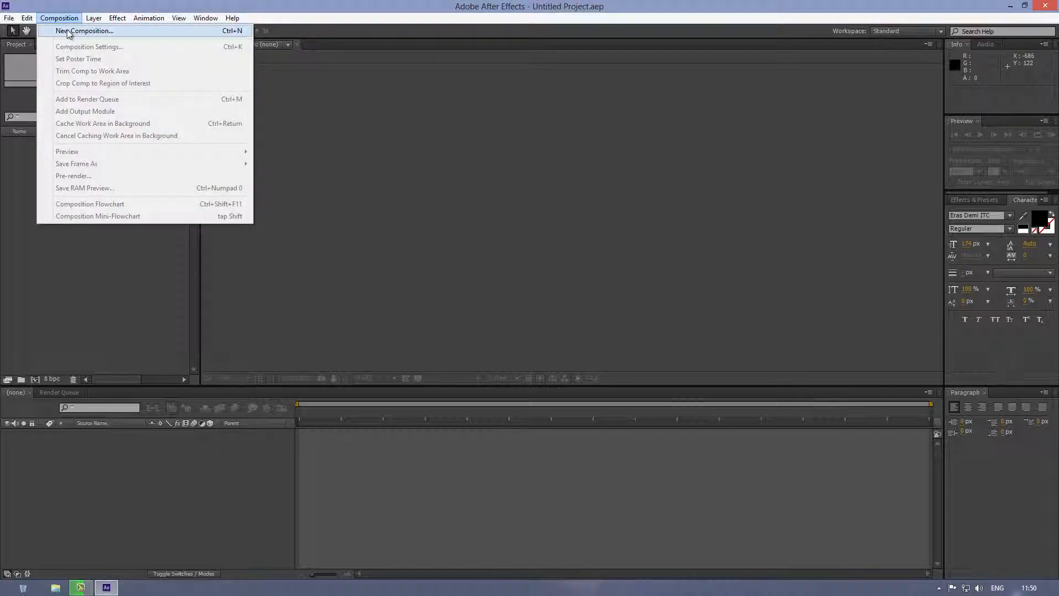
click(86, 31)
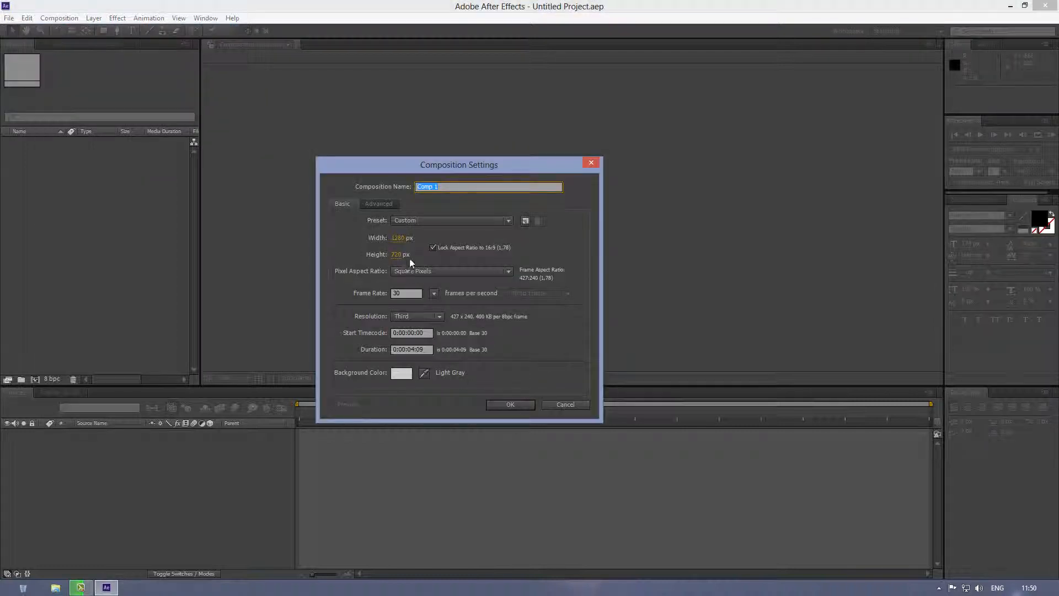
mouse_move(421, 254)
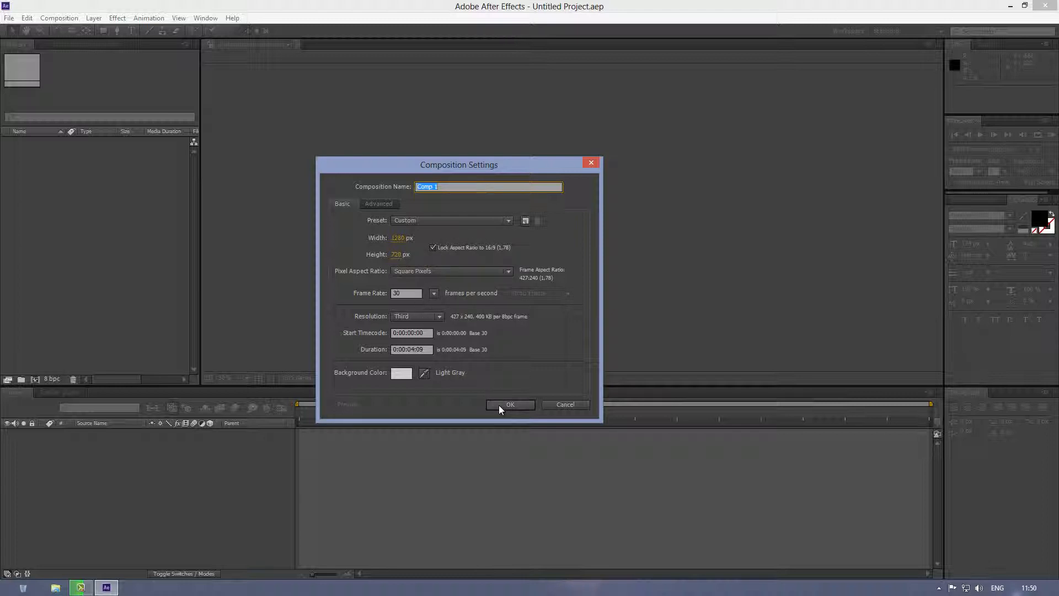
click(510, 404)
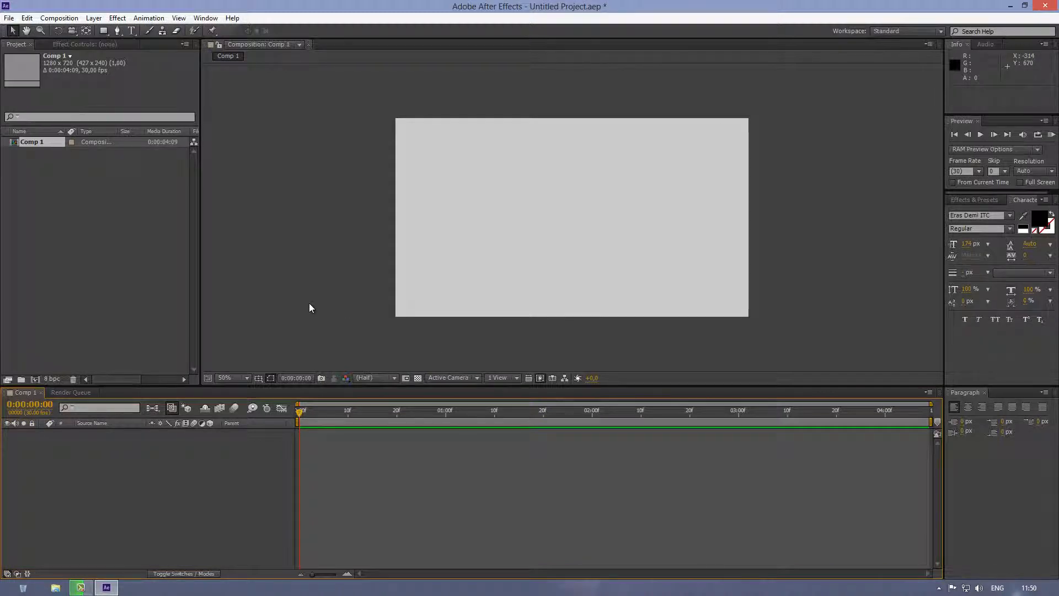
mouse_move(341, 264)
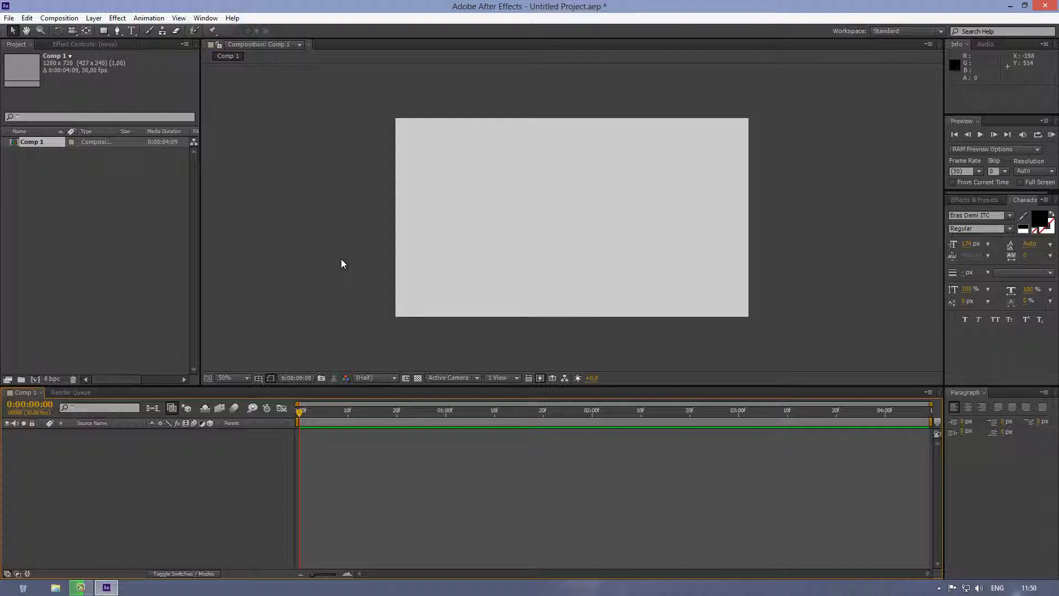
mouse_move(131, 31)
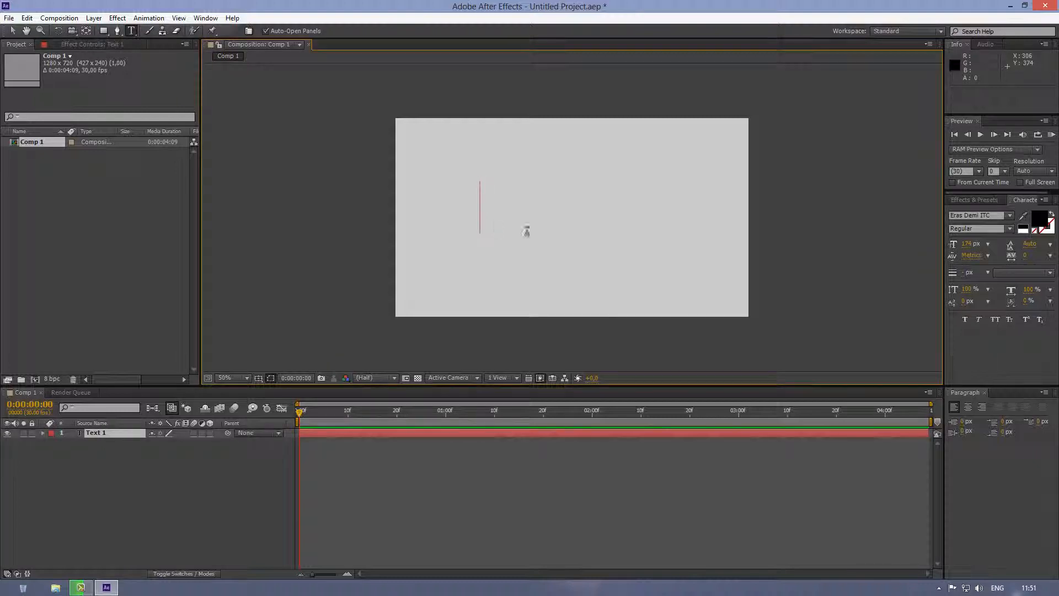
mouse_move(618, 222)
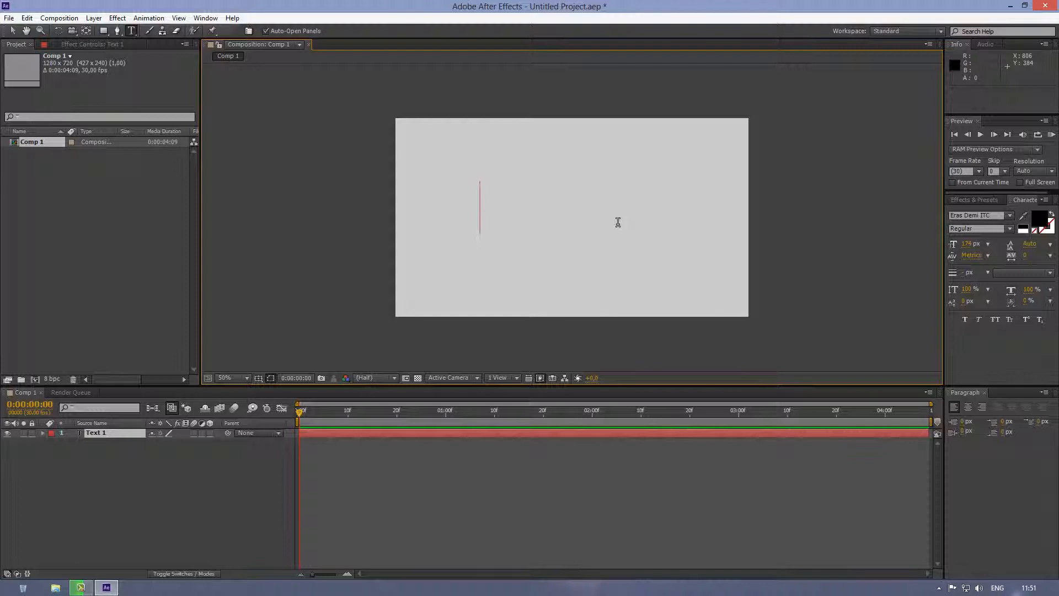
Enter the text 'What should I type?' on a new centred text layer, correcting a stray letter.
text(Wha)
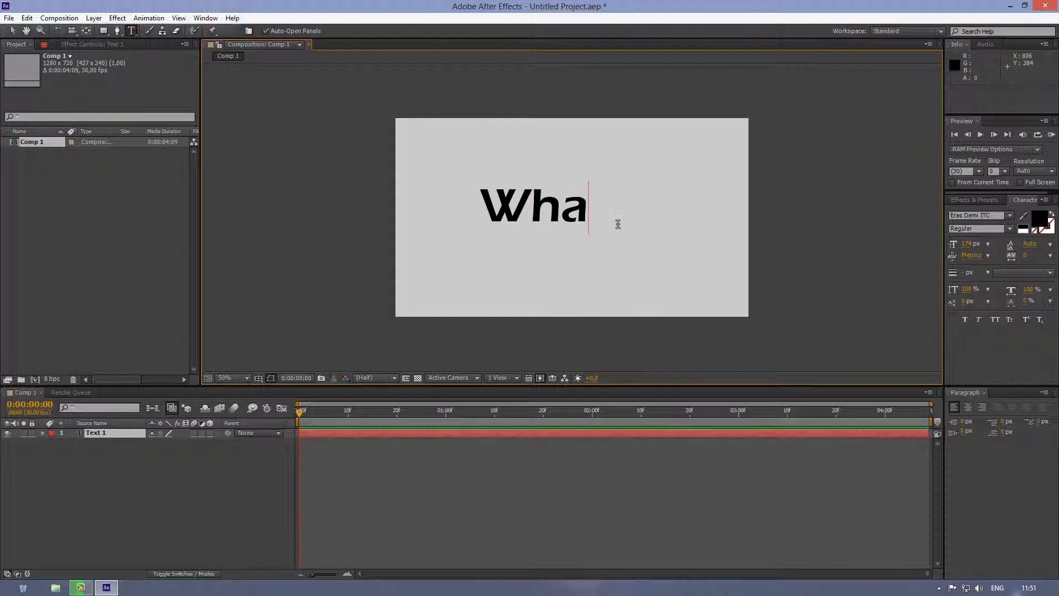
text(t am)
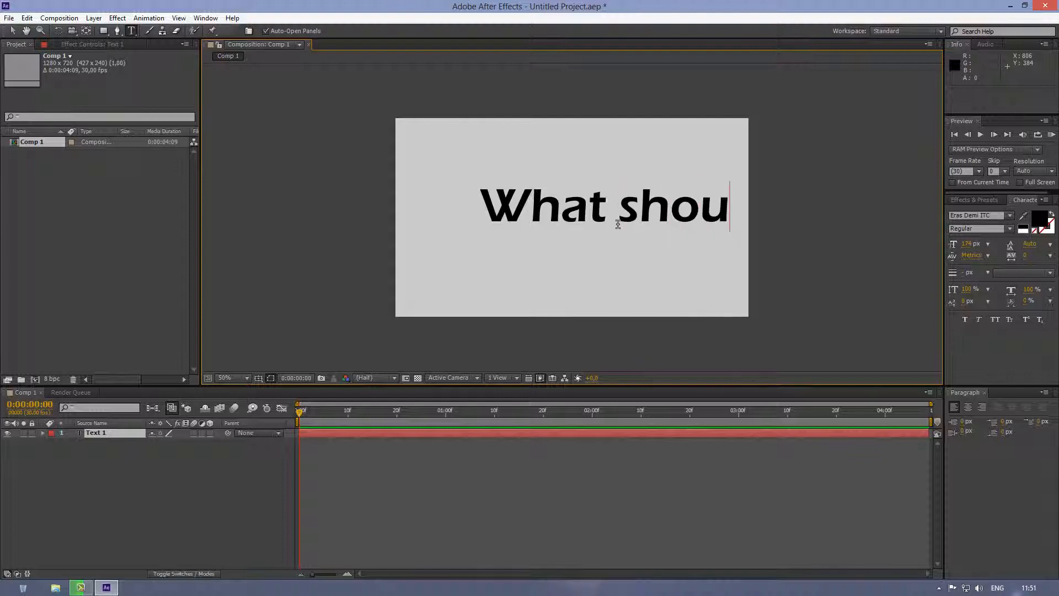
text(ld I type)
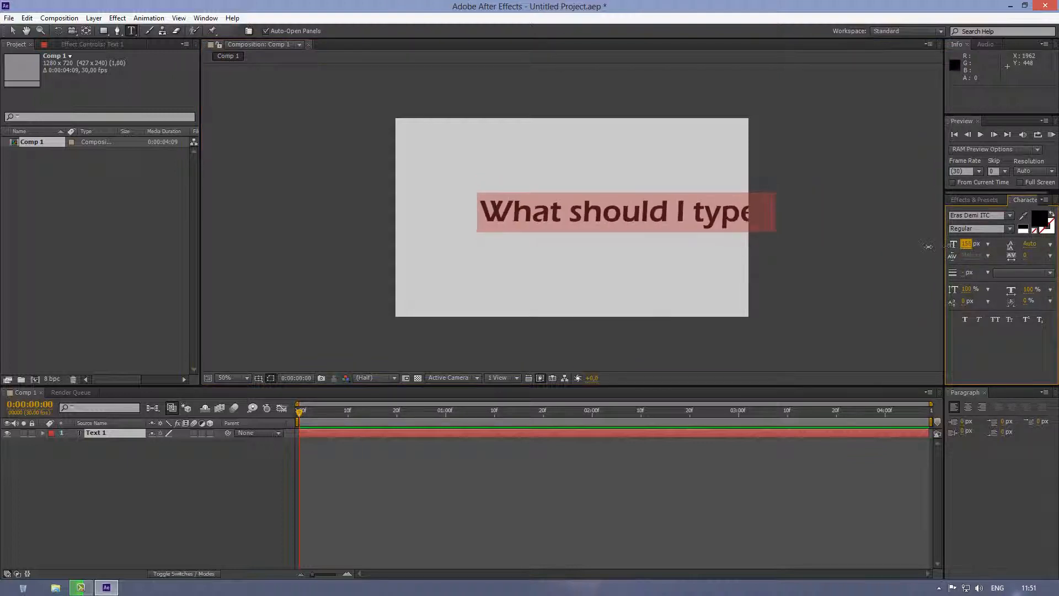
key(Backspace)
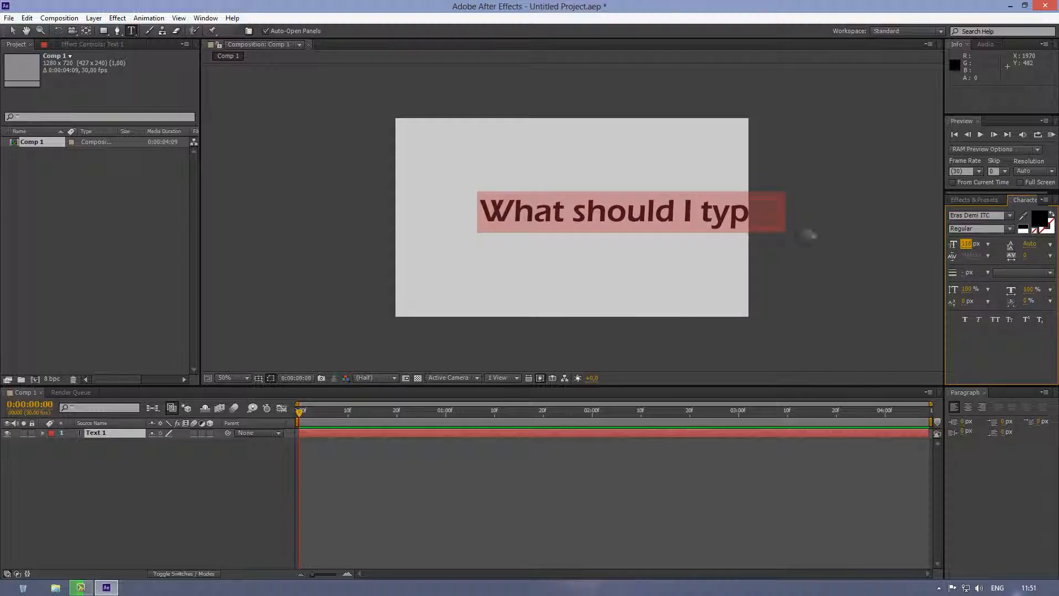
mouse_move(980, 215)
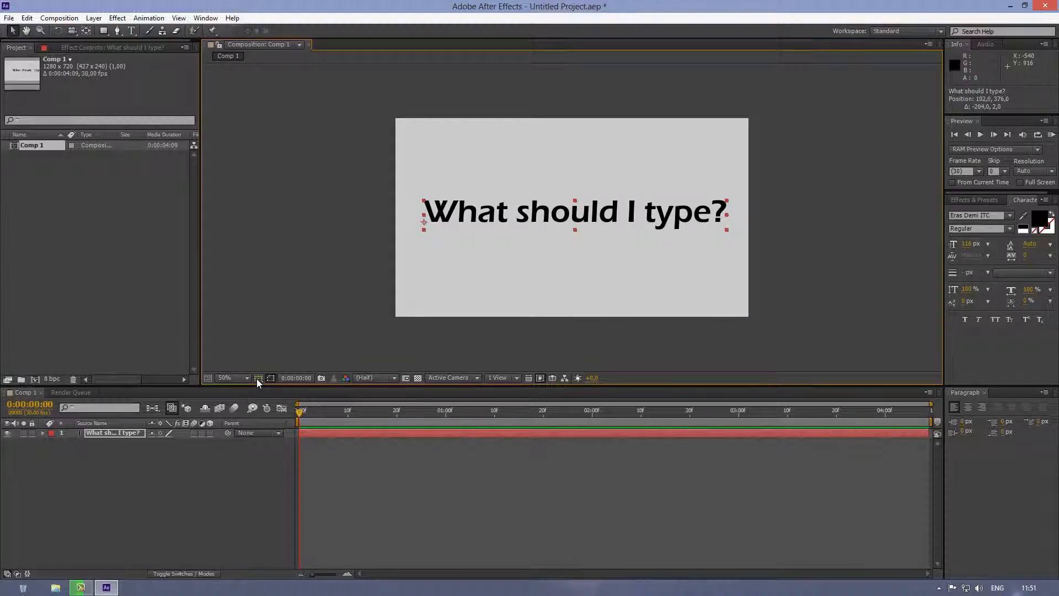
mouse_move(431, 277)
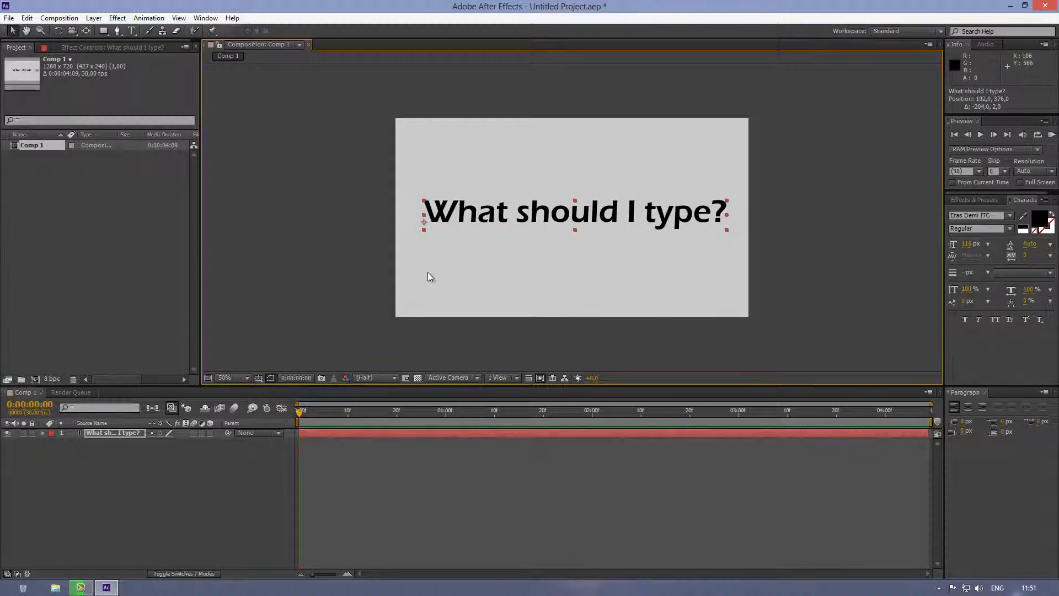
mouse_move(260, 377)
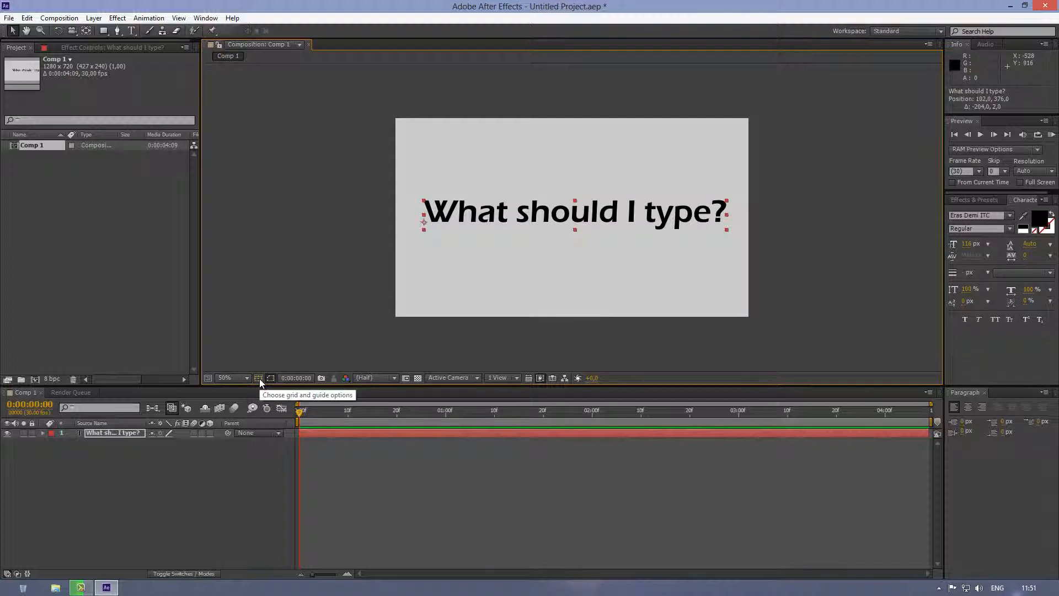
mouse_move(544, 220)
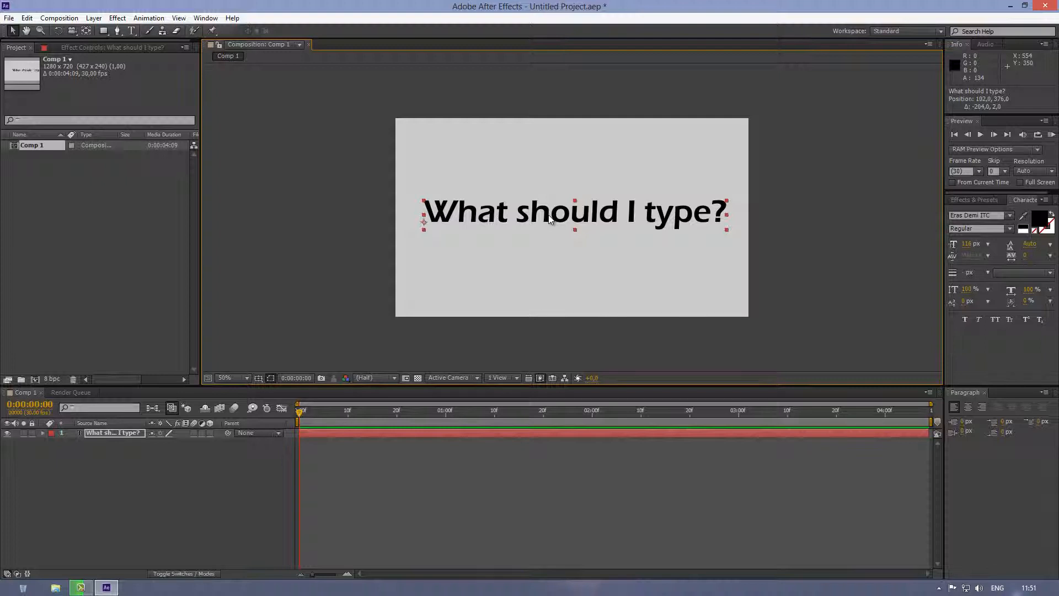
mouse_move(497, 222)
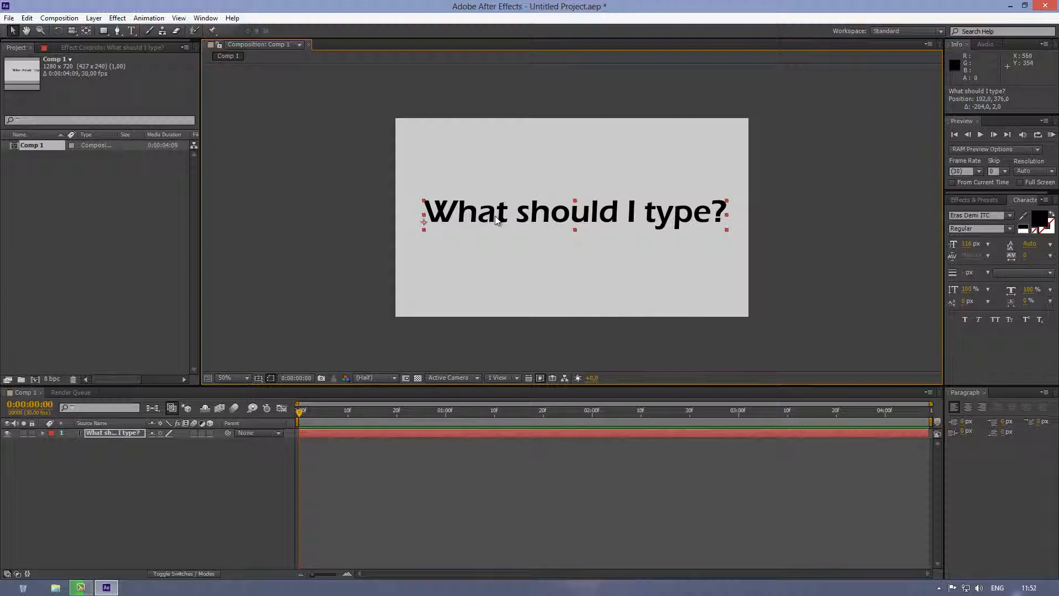
mouse_move(596, 251)
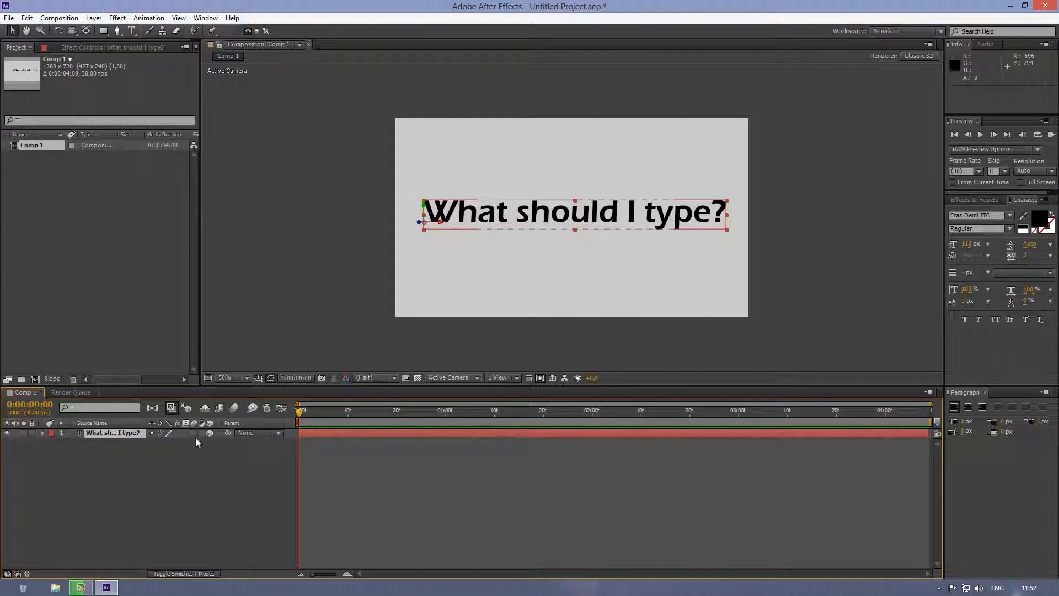
mouse_move(216, 436)
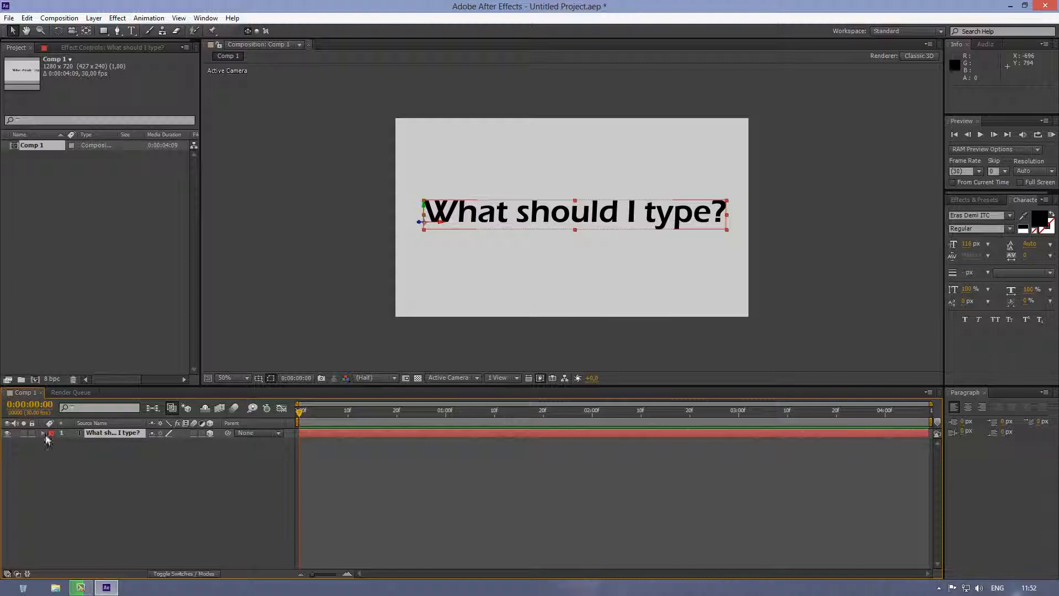
mouse_move(128, 433)
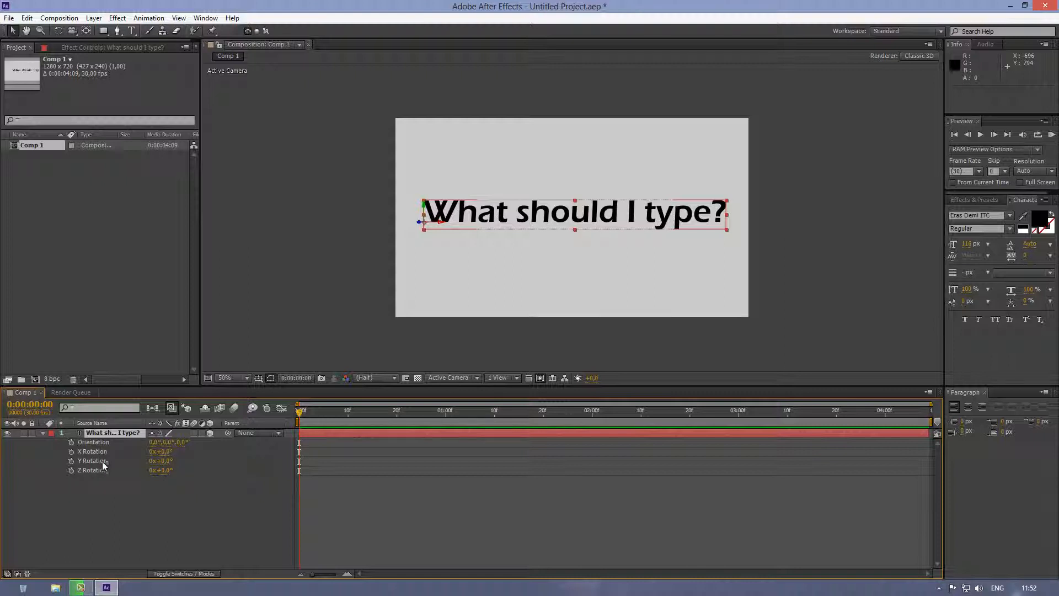
mouse_move(144, 455)
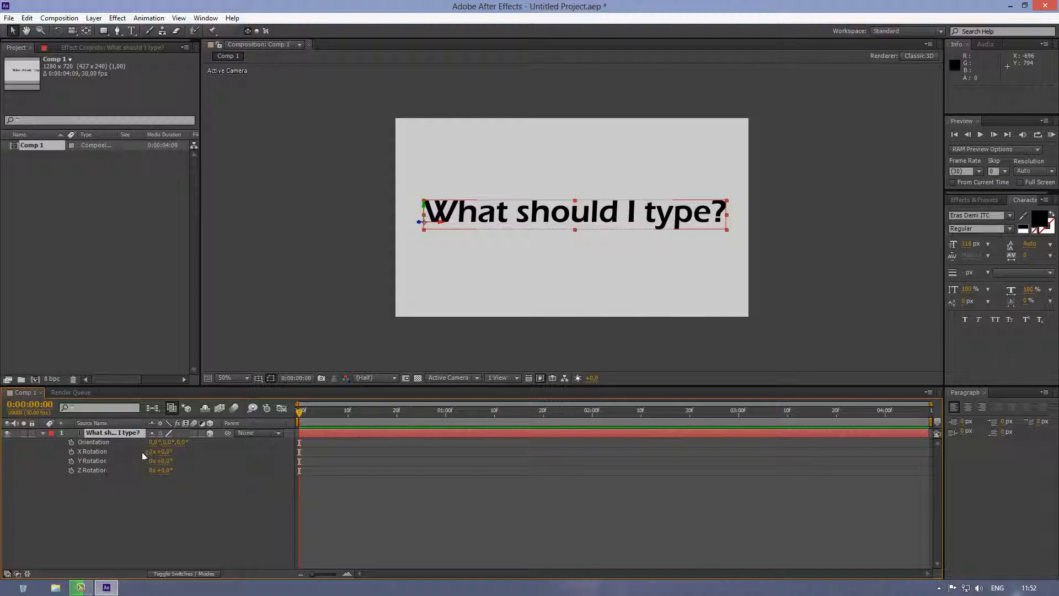
mouse_move(174, 463)
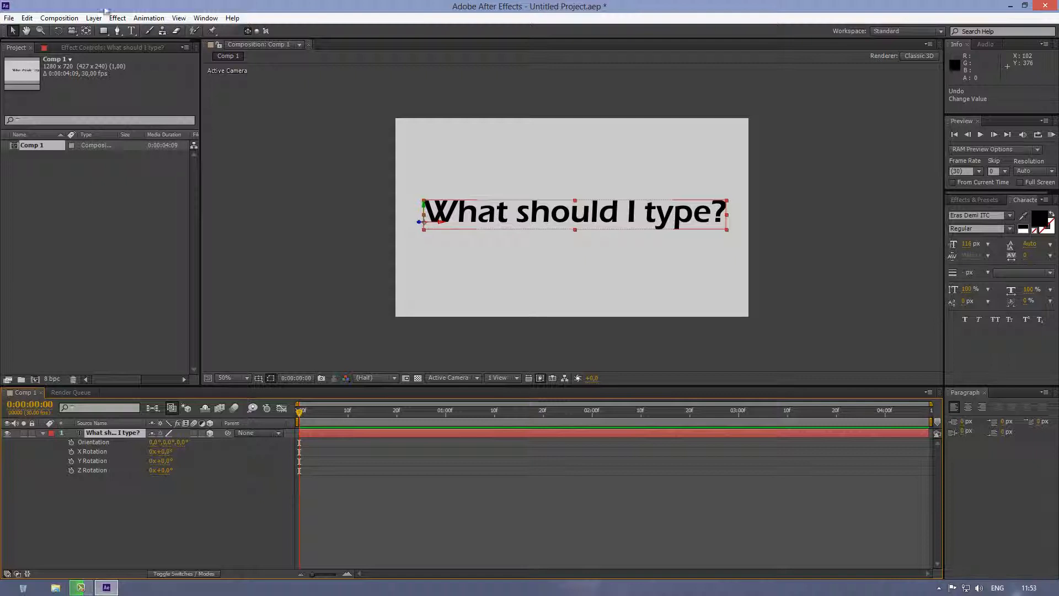
mouse_move(86, 31)
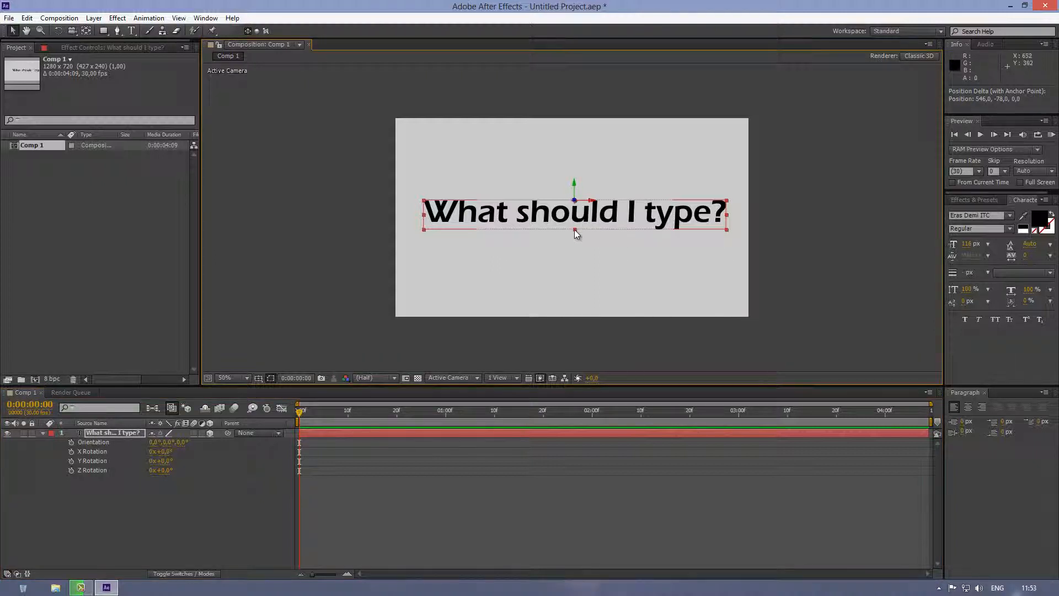
mouse_move(575, 236)
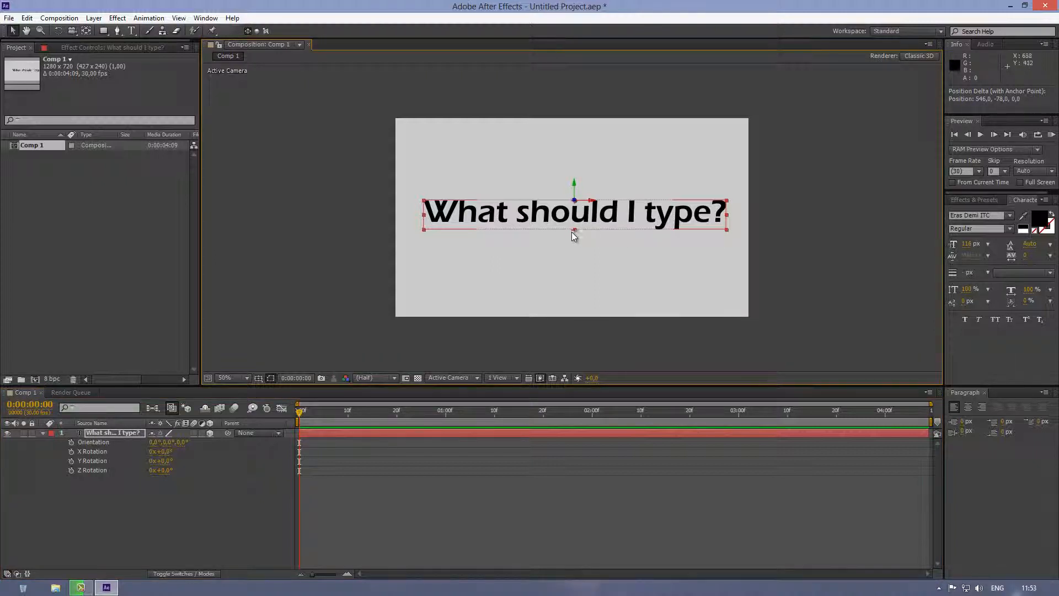
mouse_move(356, 309)
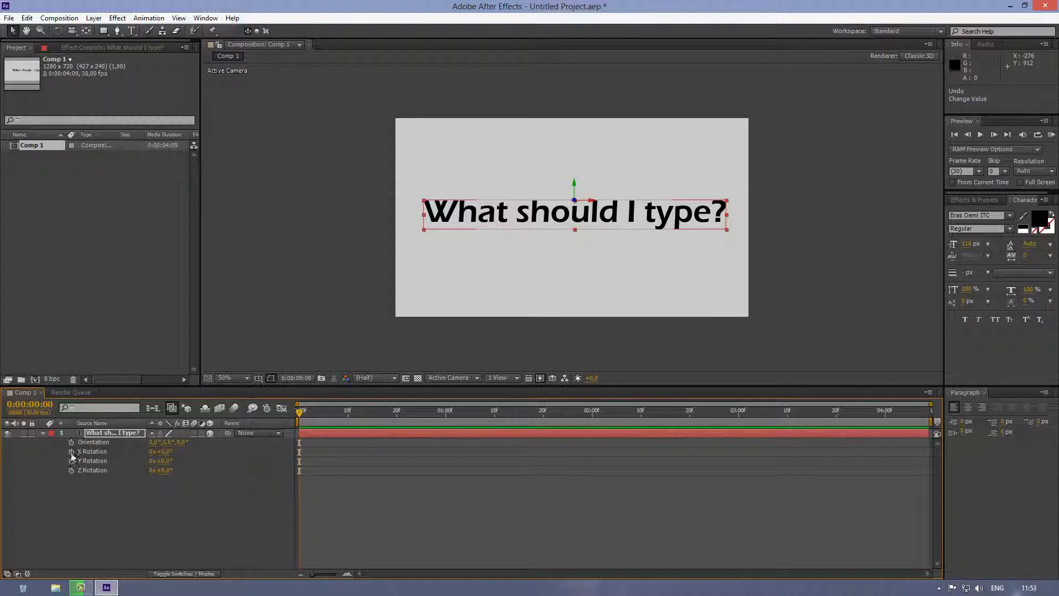
mouse_move(72, 451)
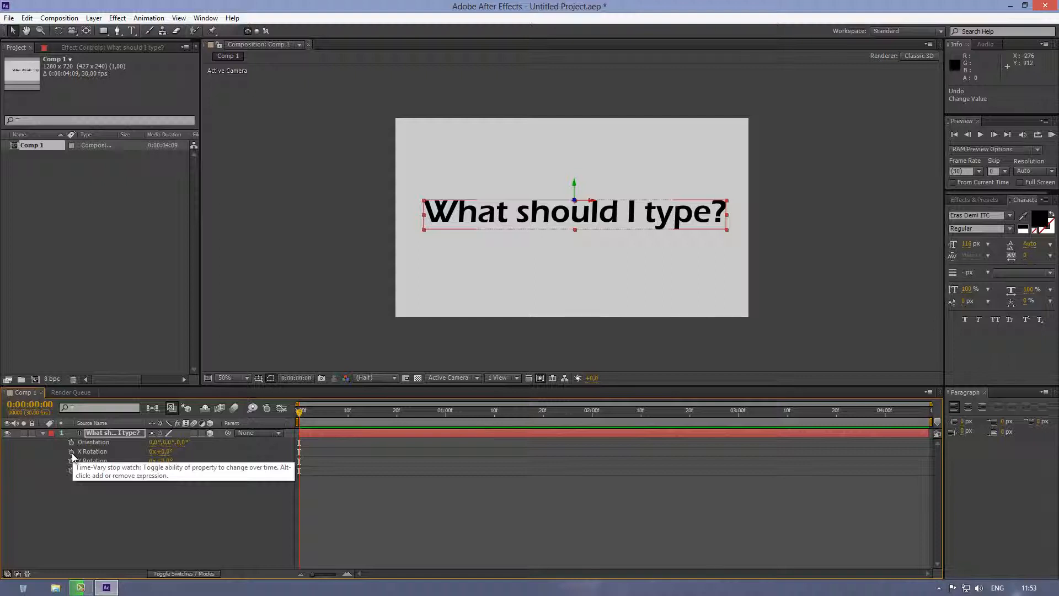
Keyframe X Rotation from +92.5° at 0 through -26° at 15f to 0° by 29f, then scrub to check.
click(70, 451)
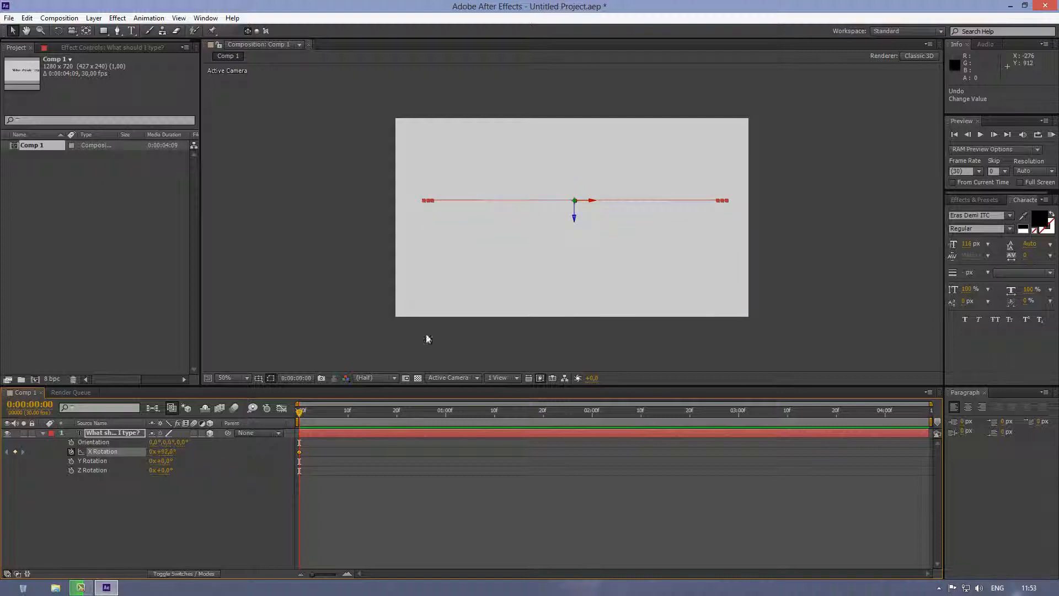
click(304, 411)
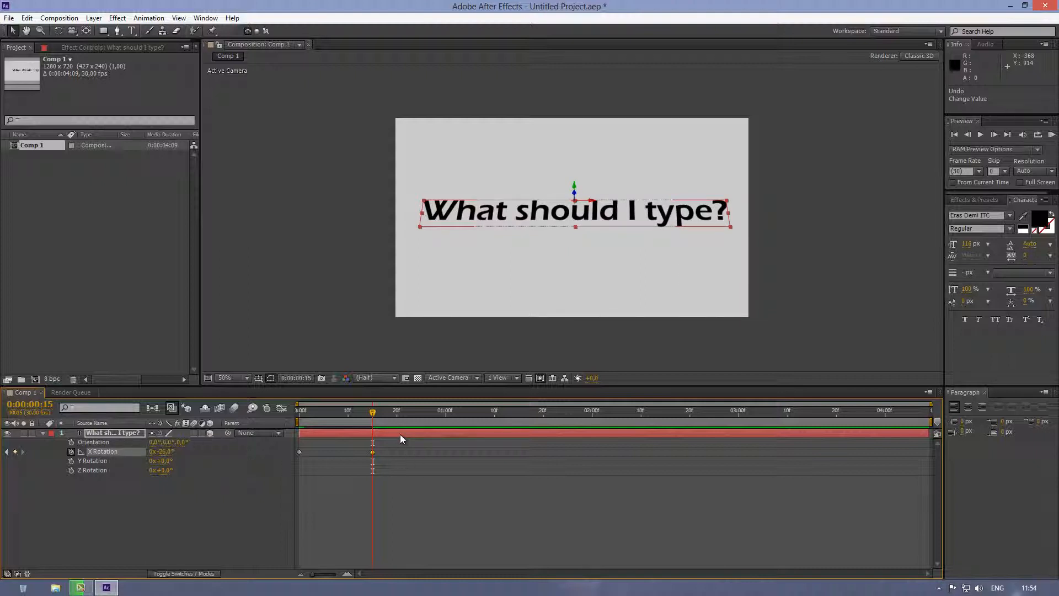
mouse_move(372, 412)
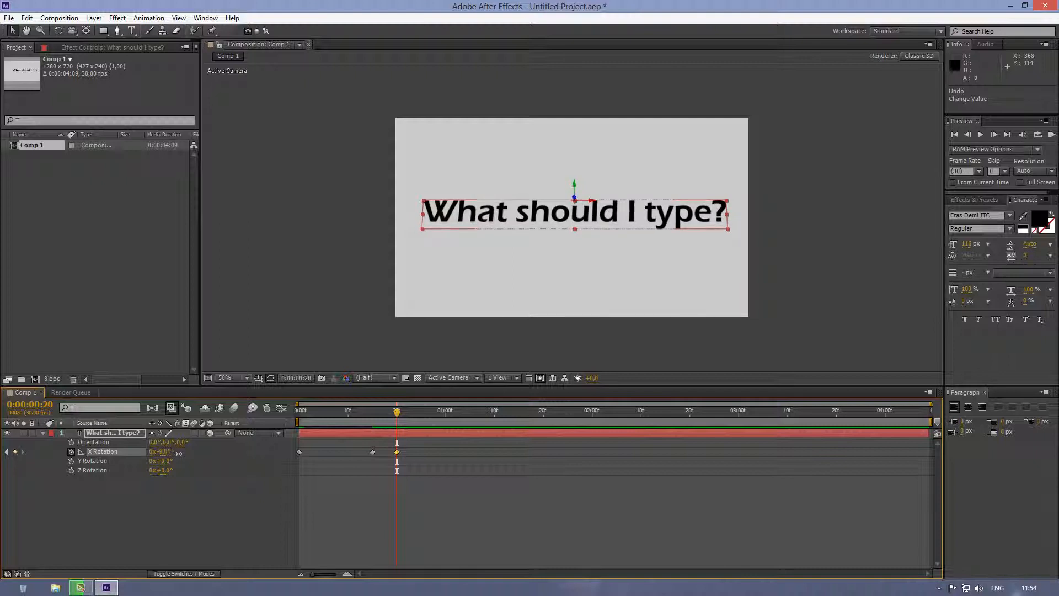
drag(159, 451, 182, 451)
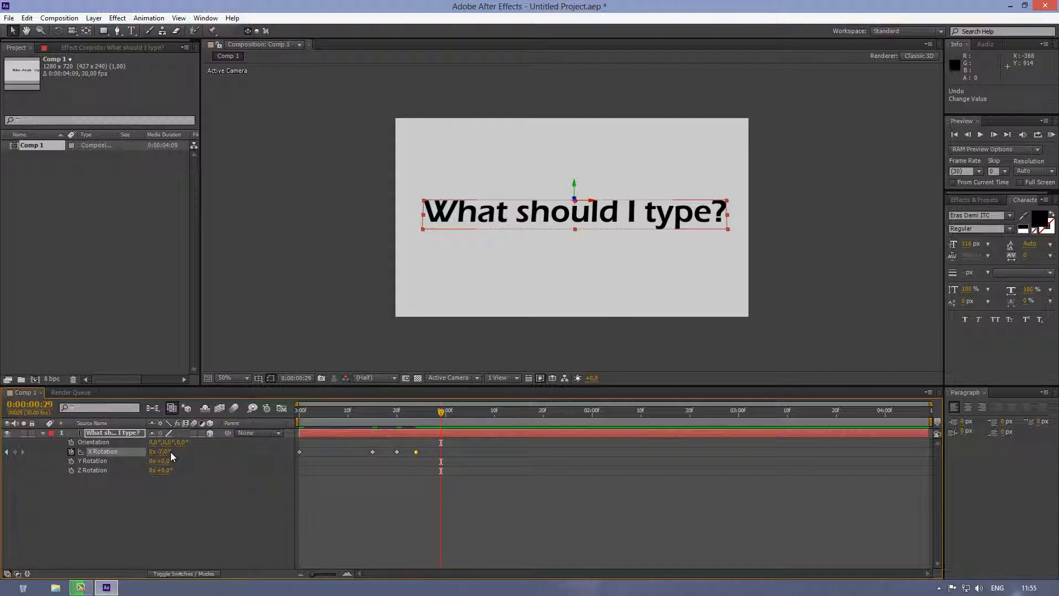
mouse_move(170, 455)
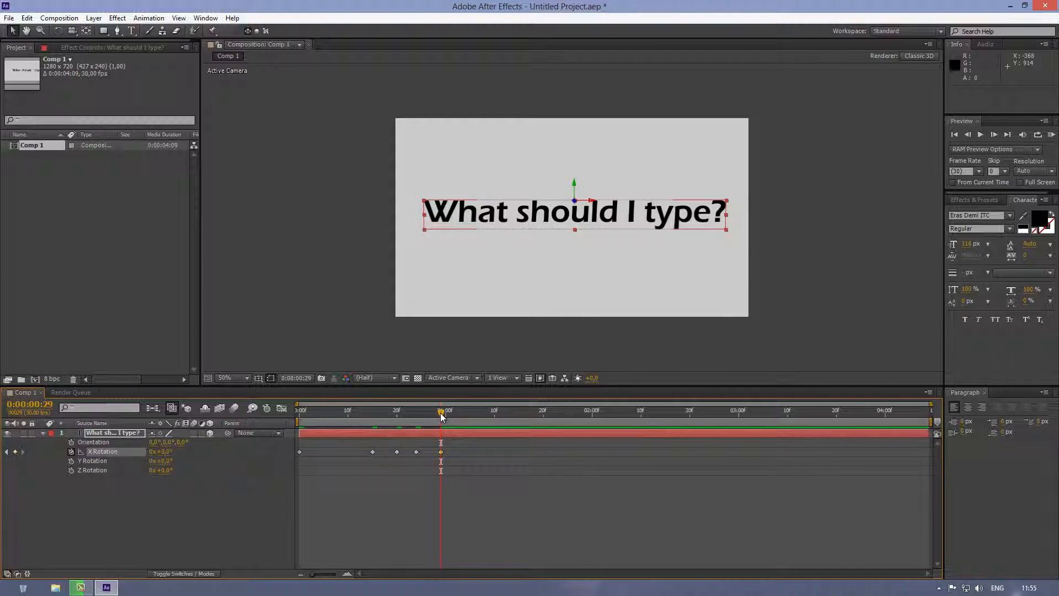
mouse_move(440, 416)
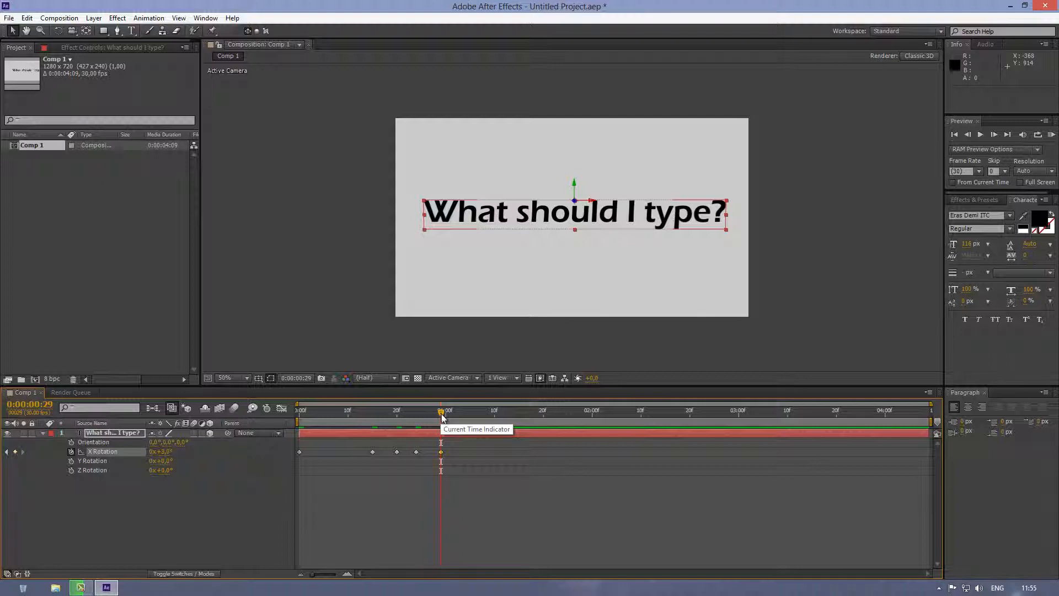
drag(440, 410, 461, 410)
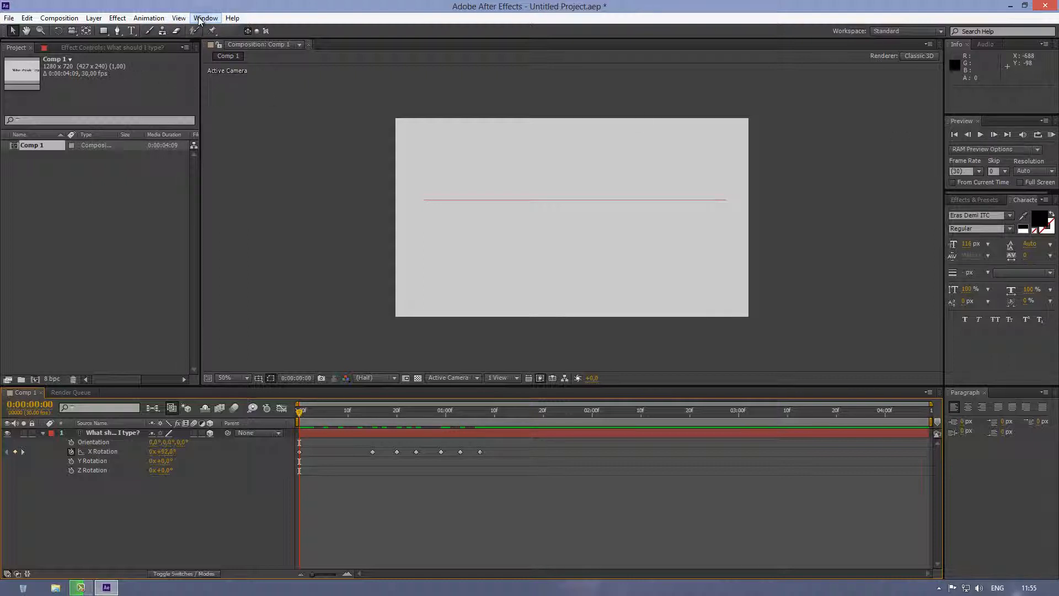
click(205, 17)
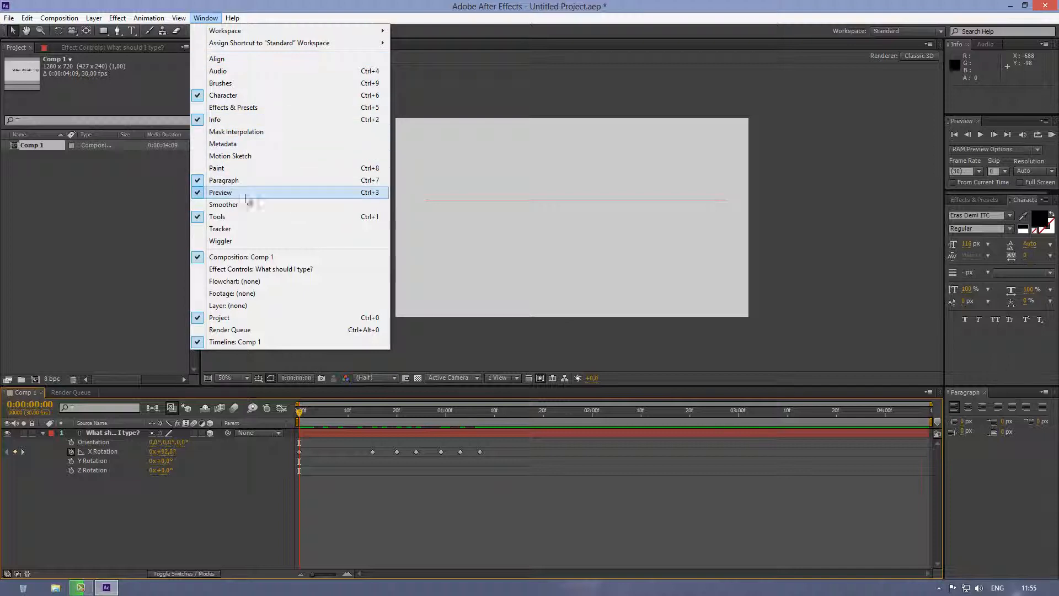
mouse_move(278, 198)
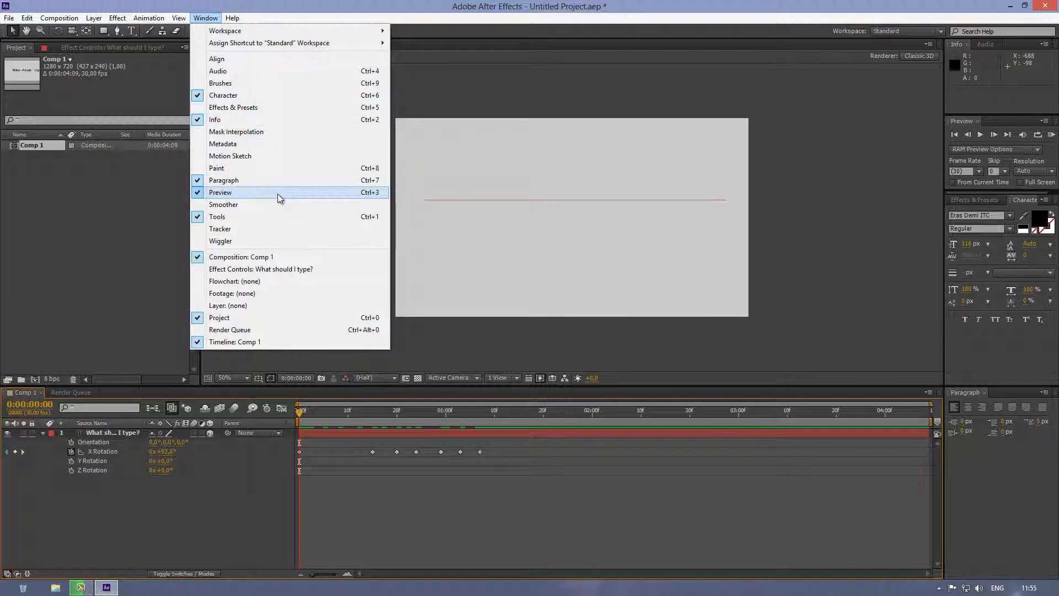
mouse_move(594, 128)
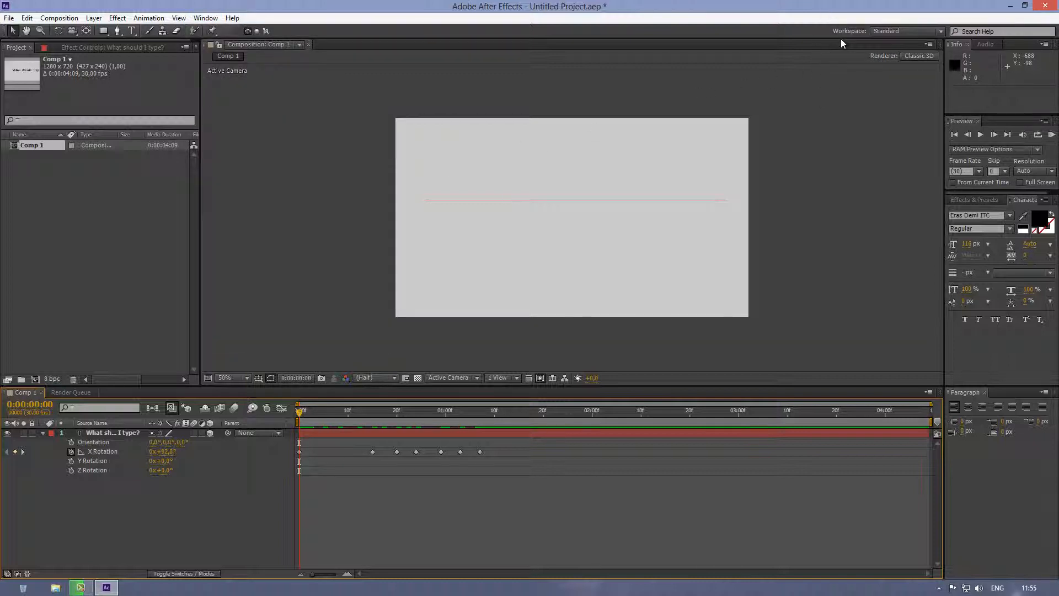
mouse_move(546, 207)
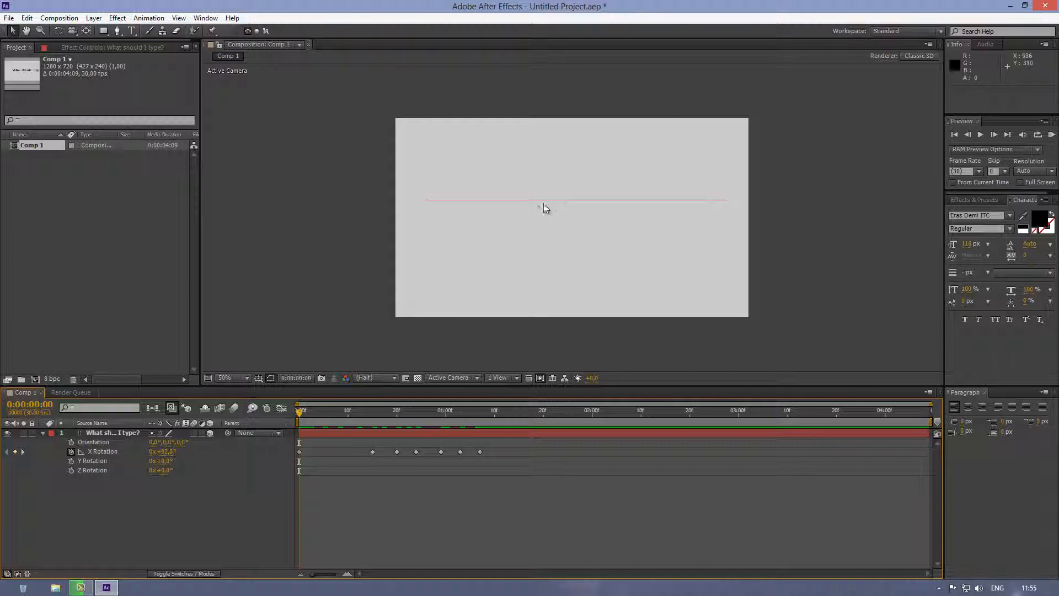
mouse_move(994, 144)
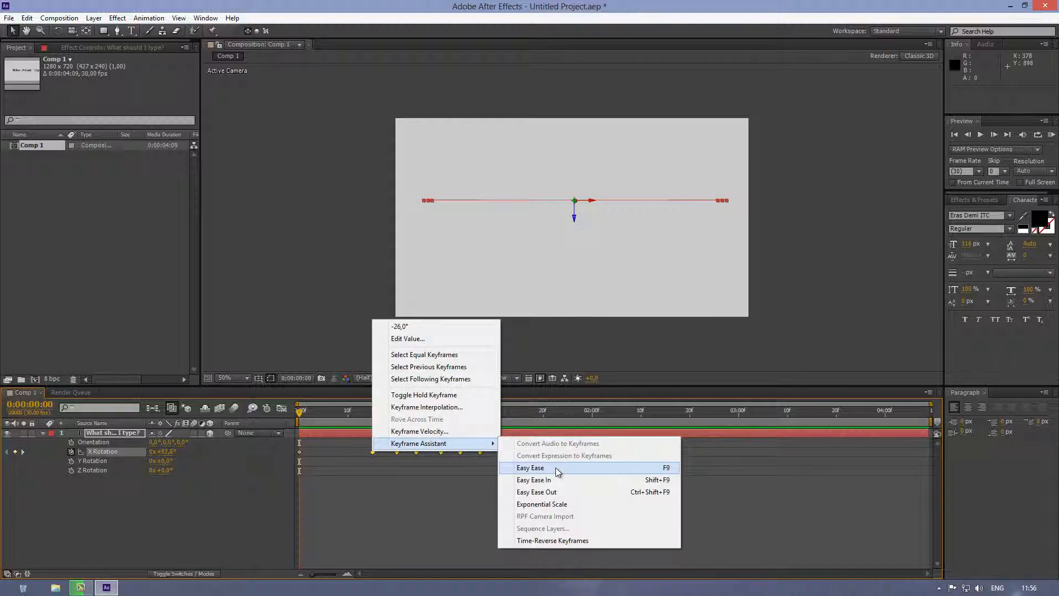
Apply Easy Ease to all selected X Rotation keyframes.
click(530, 467)
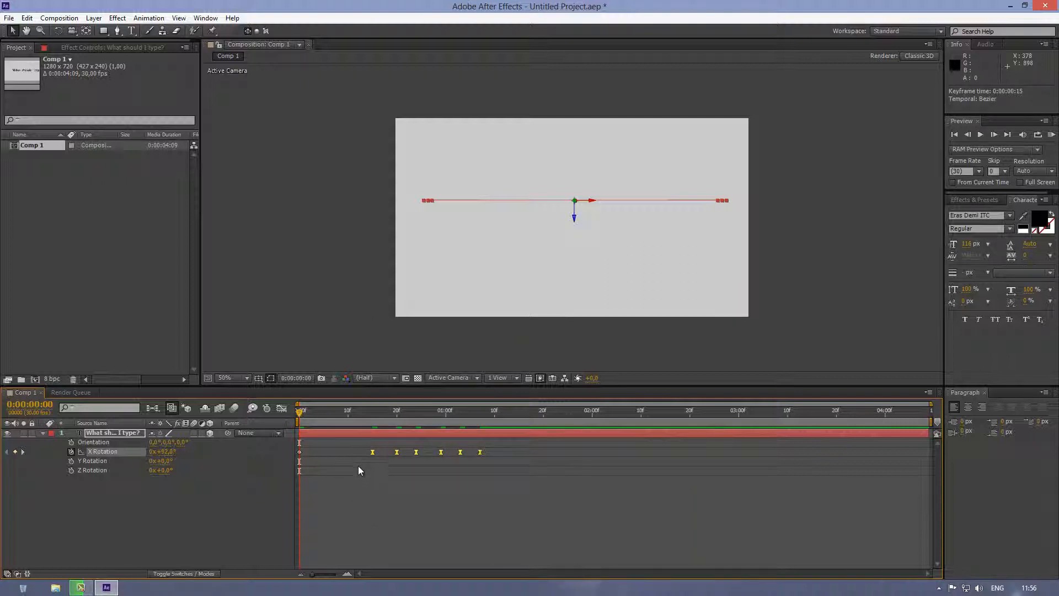
mouse_move(403, 465)
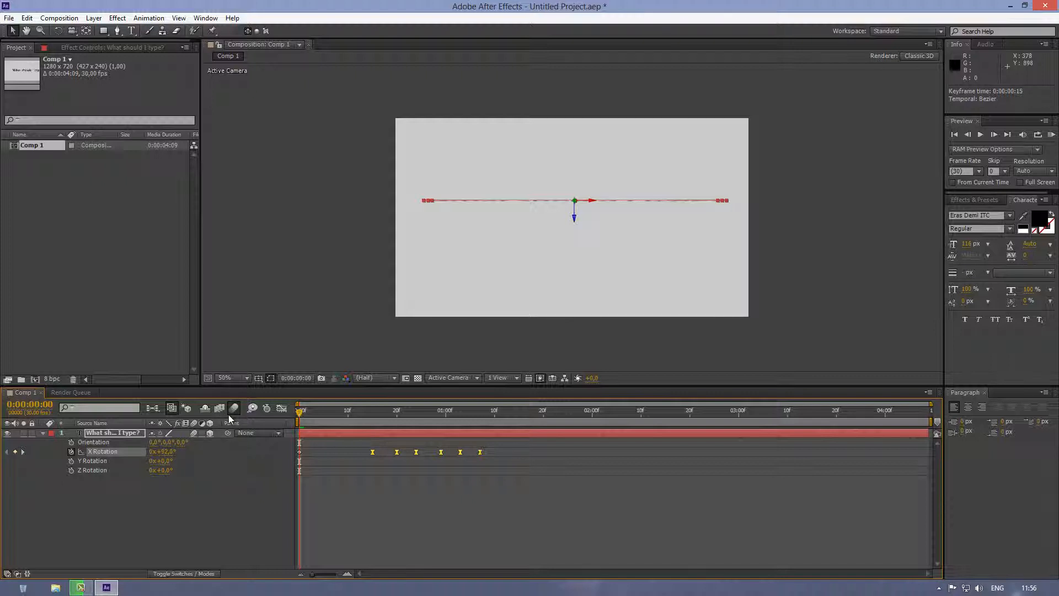
mouse_move(299, 410)
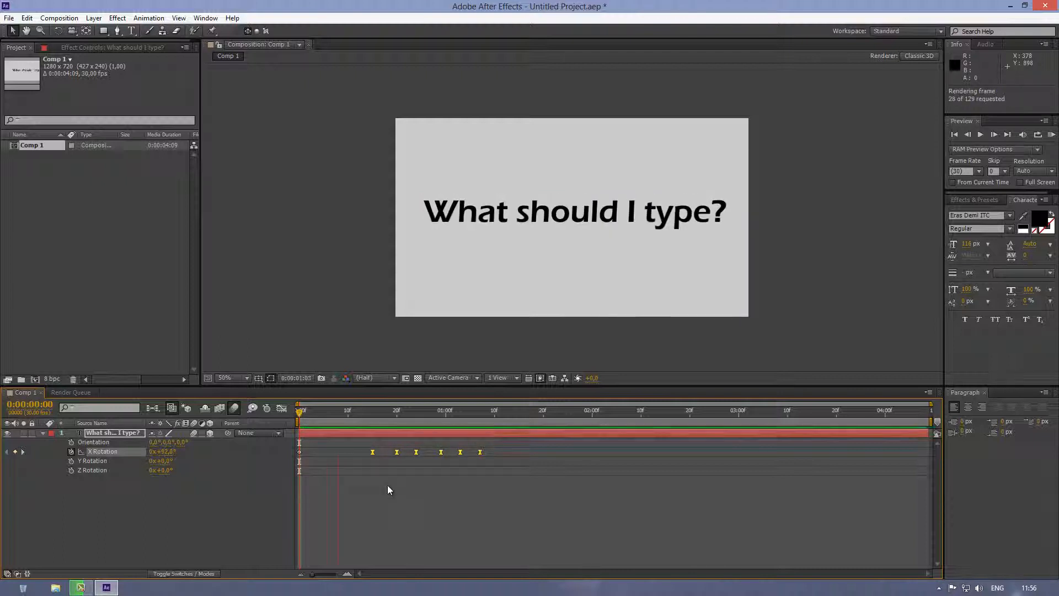
click(1007, 133)
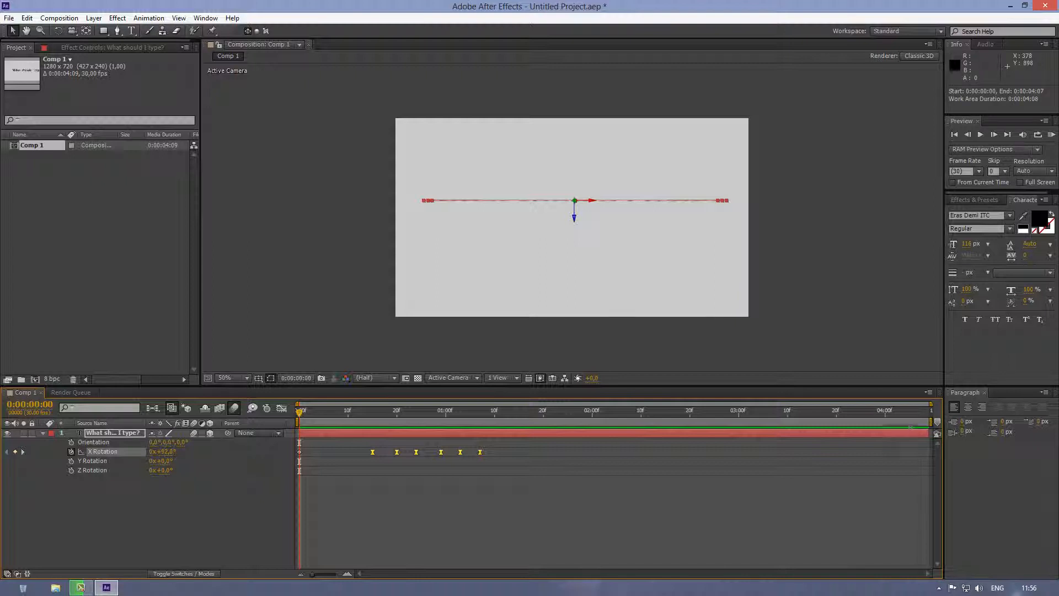
click(994, 134)
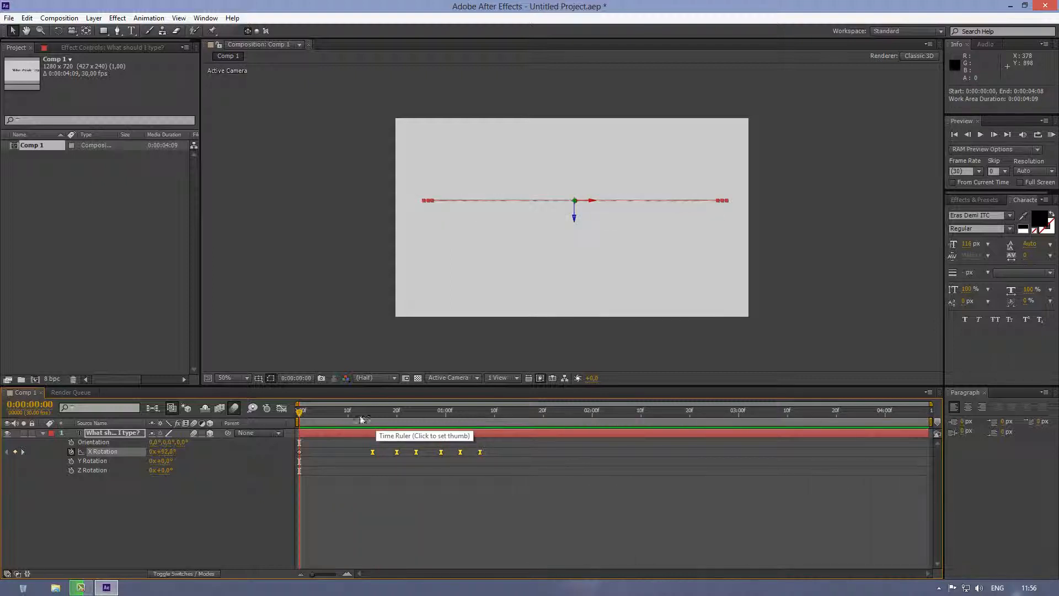
click(343, 410)
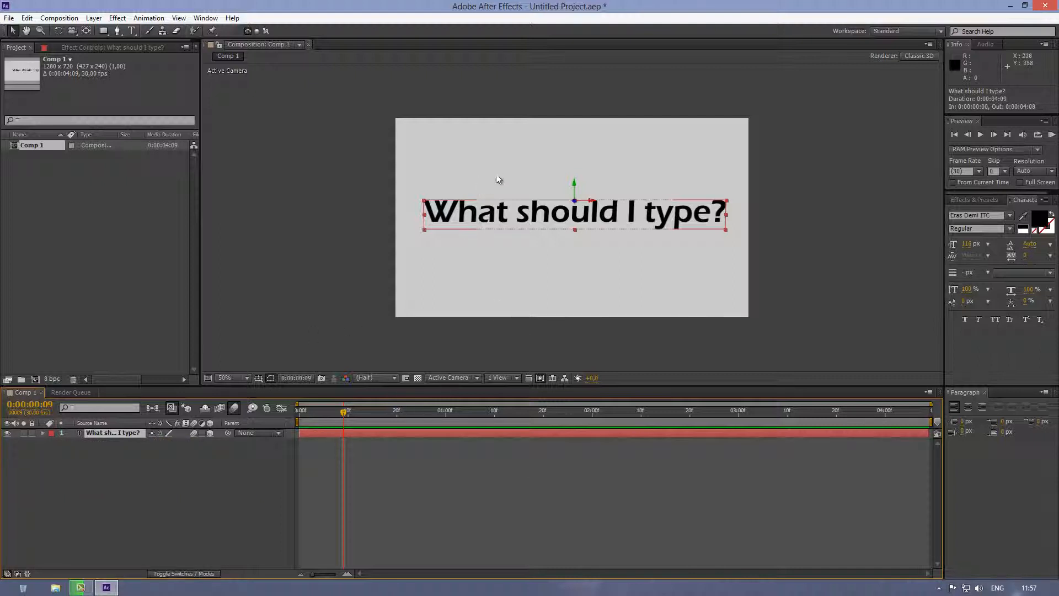
mouse_move(515, 254)
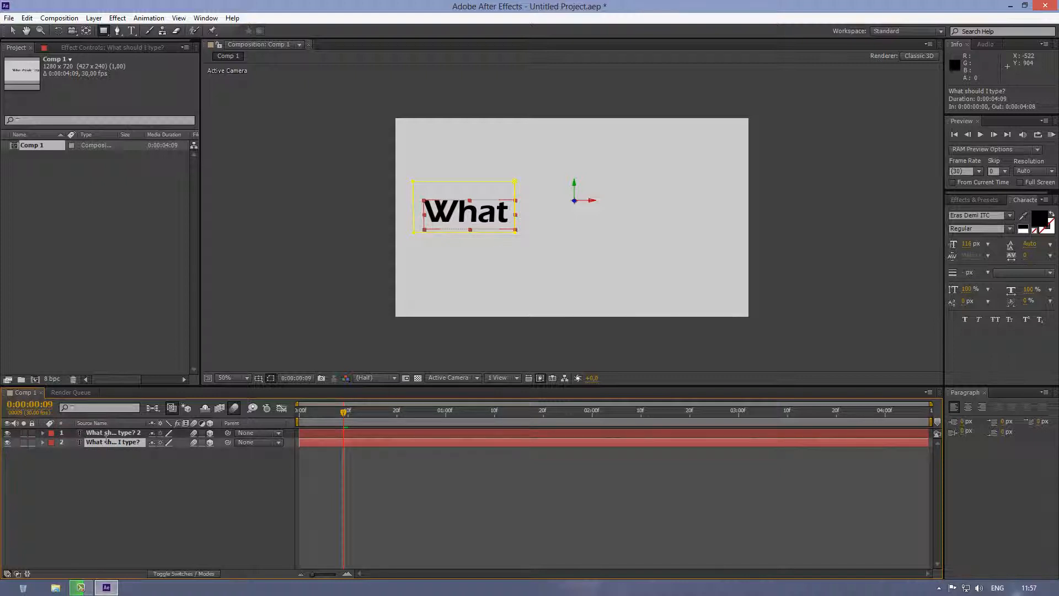
Rename the layers What and Should and stretch the duplicate's mask over the word should.
double_click(114, 443)
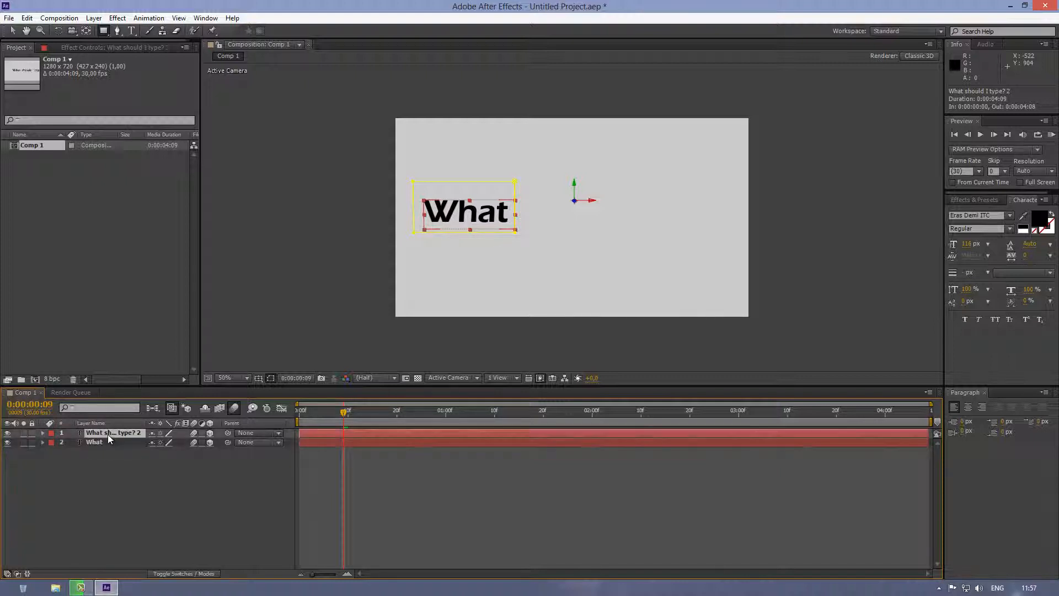
double_click(112, 432)
text(Should)
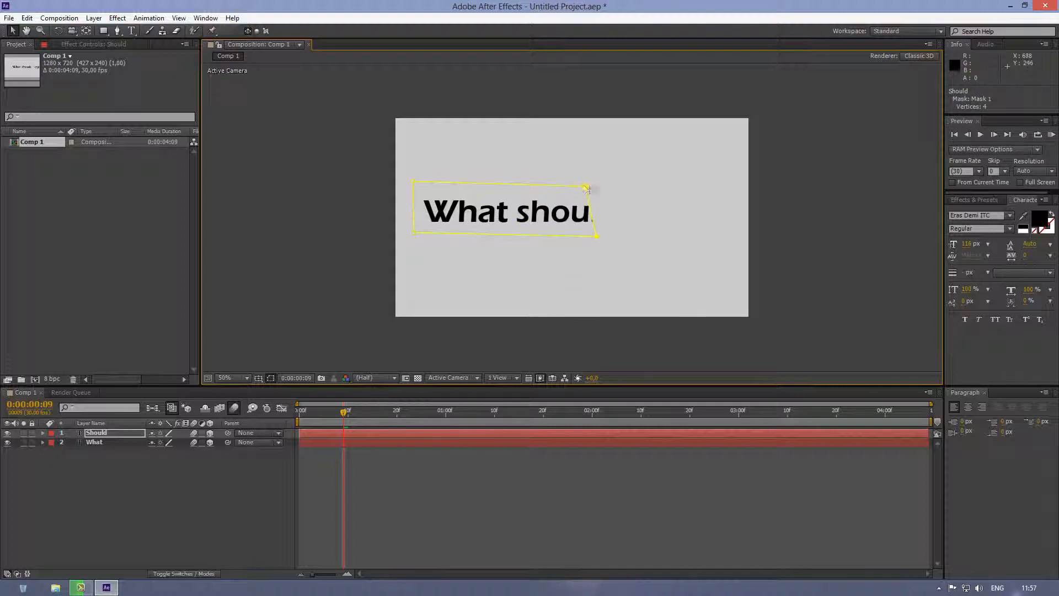
drag(586, 188, 639, 189)
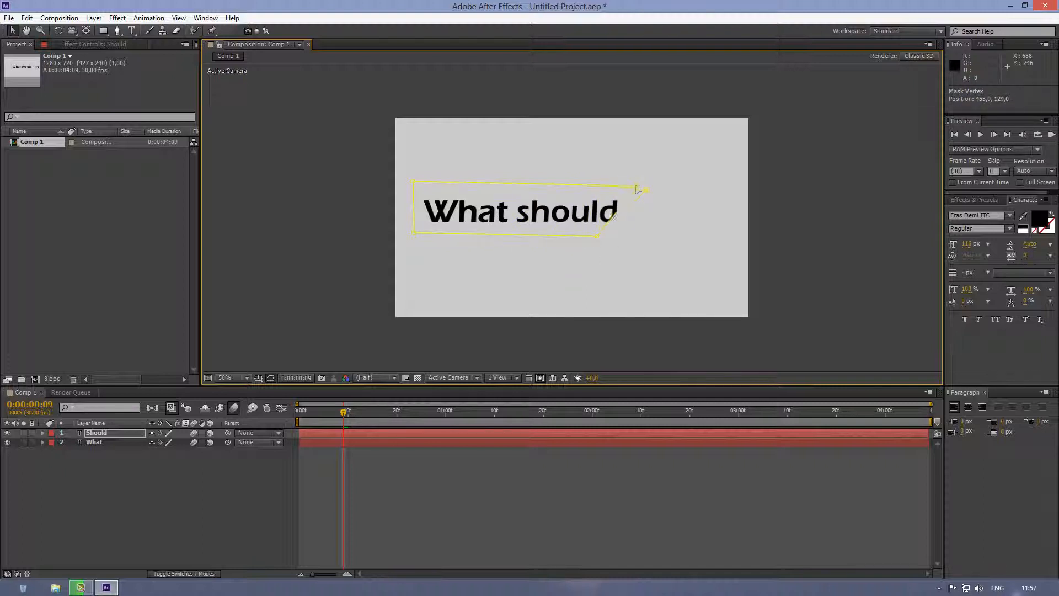
drag(640, 189, 635, 196)
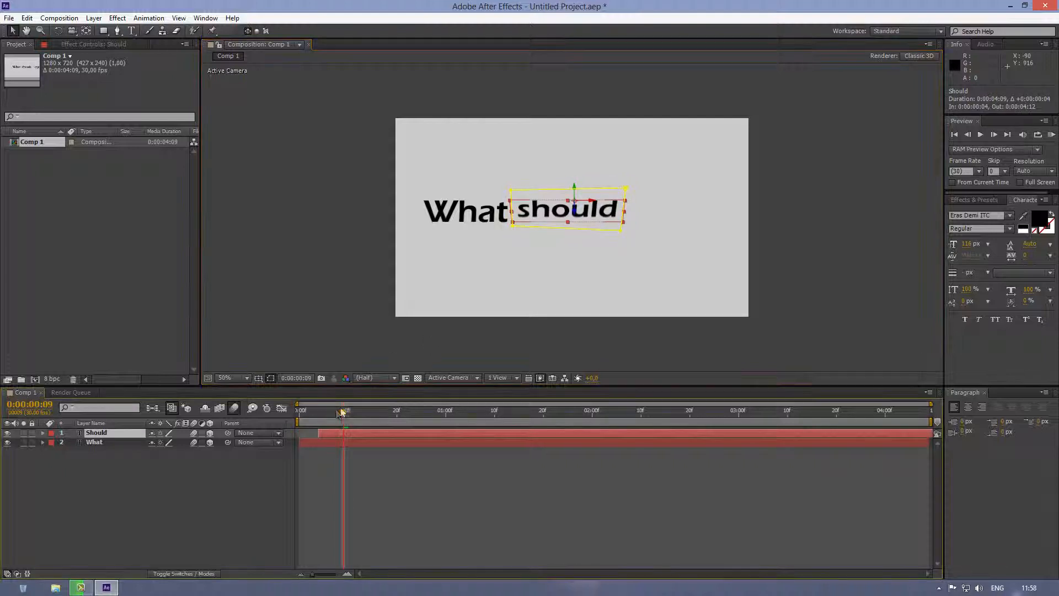
Delay the Should layer about 5 frames after What and scrub to check the timing.
drag(344, 411, 317, 411)
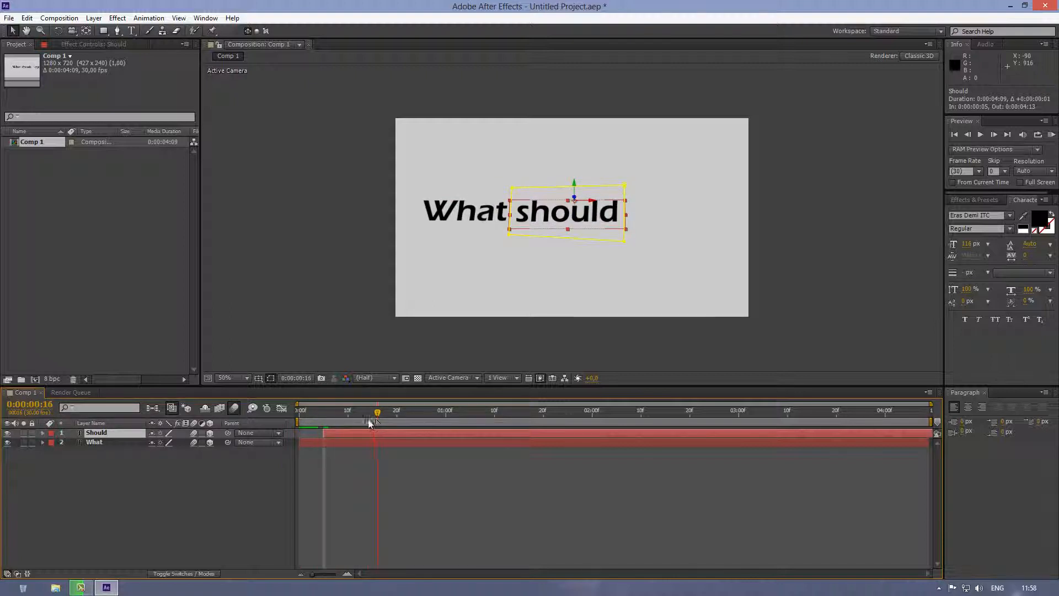
drag(377, 411, 329, 410)
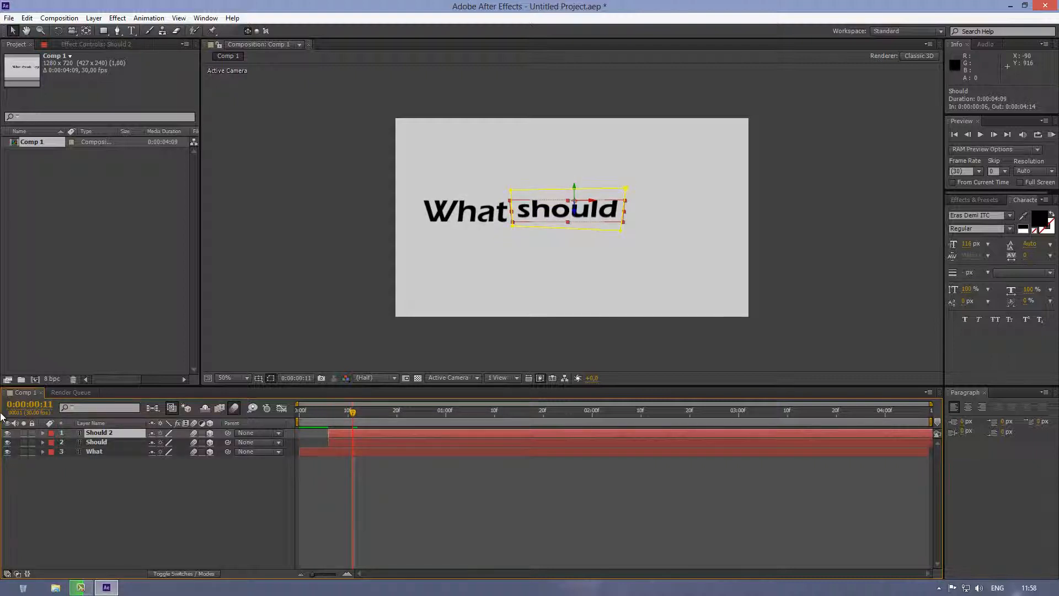
Rename the new duplicate to I and move its start to frame 10.
double_click(100, 432)
text(I)
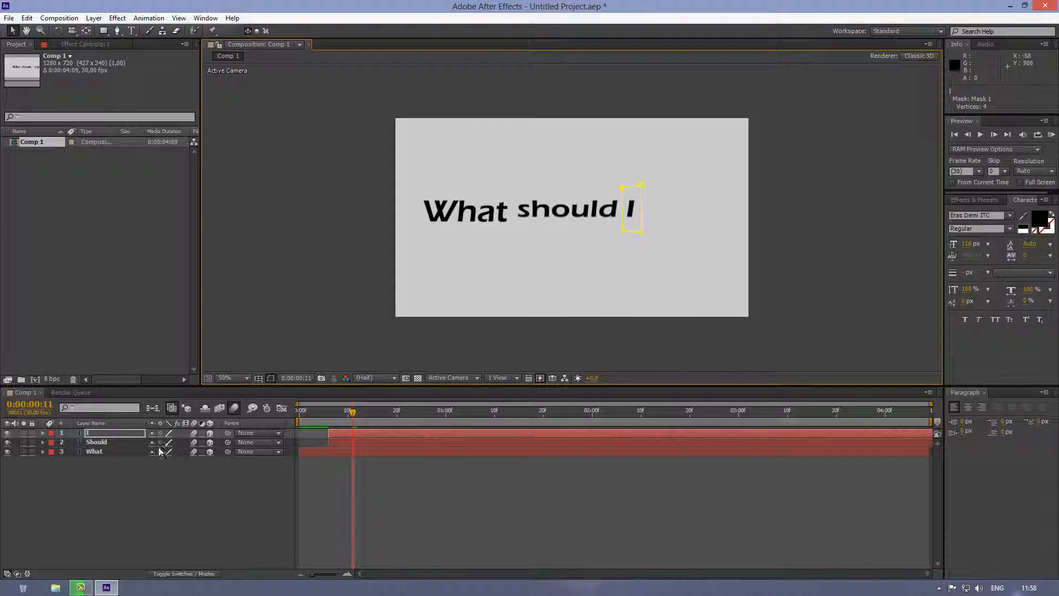
drag(352, 411, 348, 411)
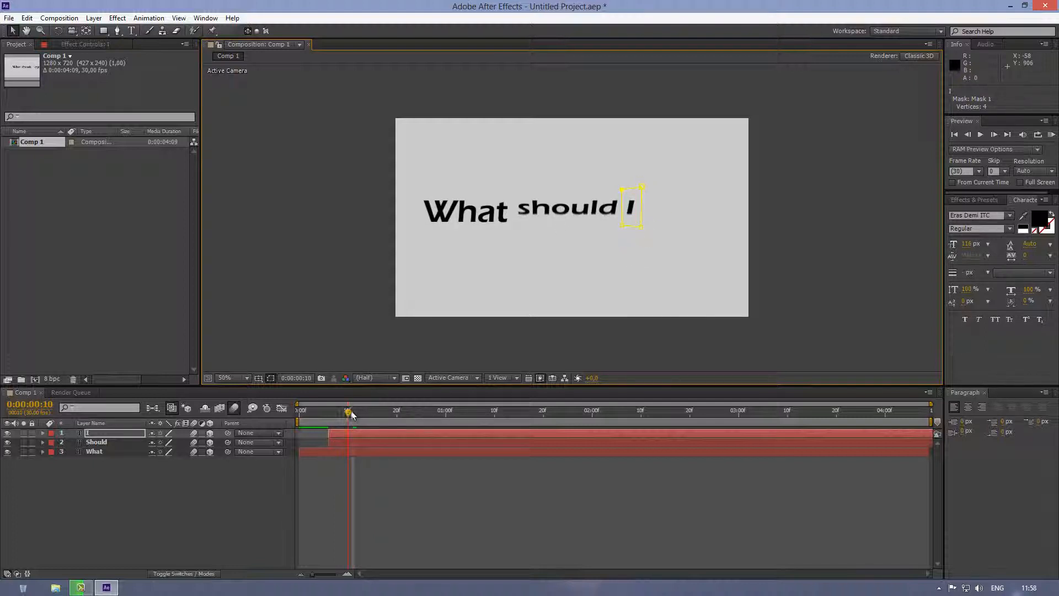
click(351, 411)
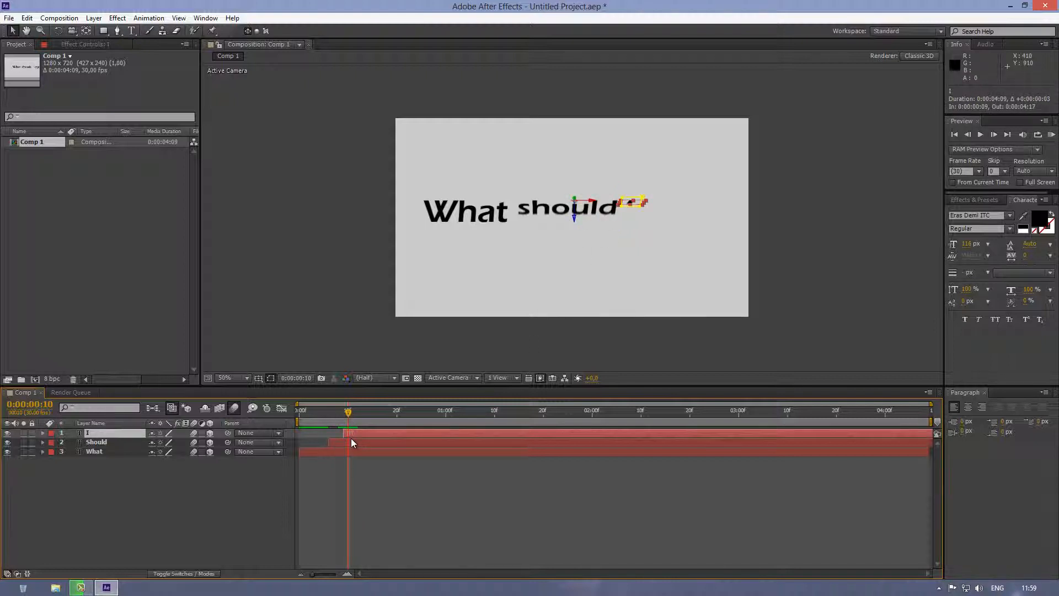
drag(347, 410, 342, 410)
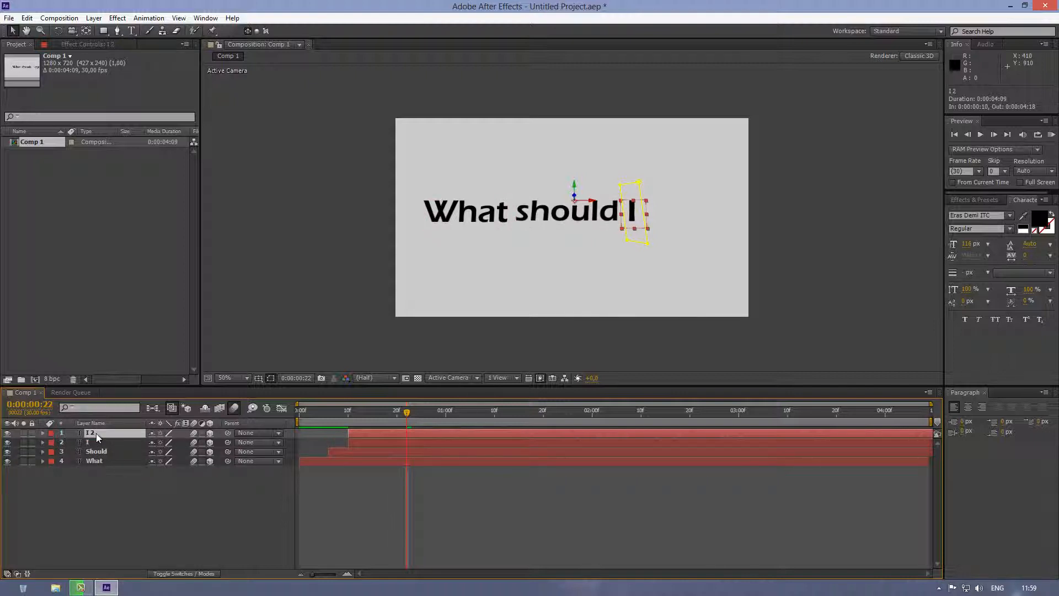
Rename the duplicated I layer to Type.
double_click(95, 432)
text(Type)
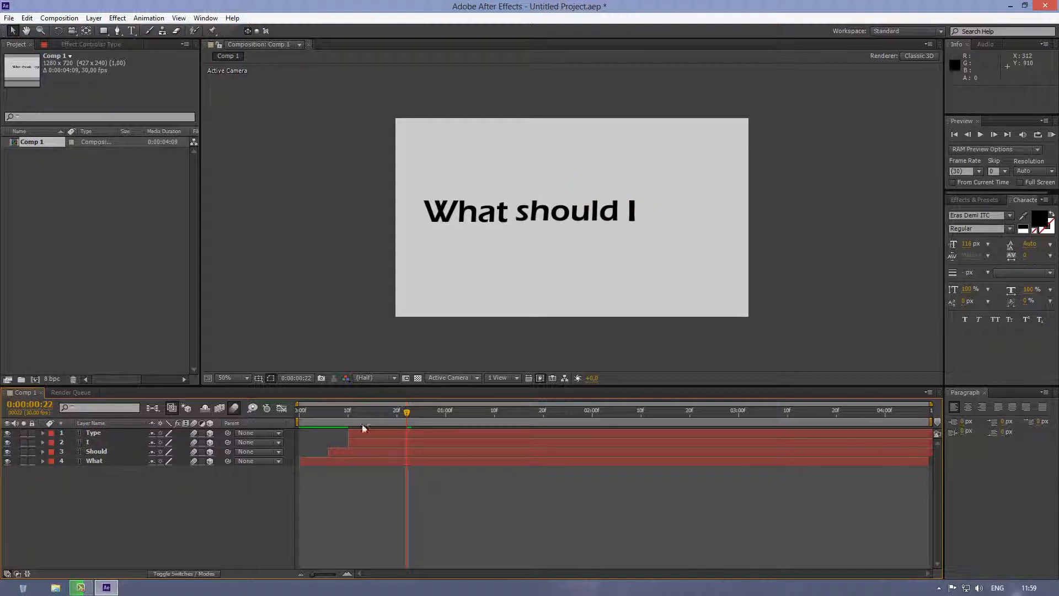
click(92, 433)
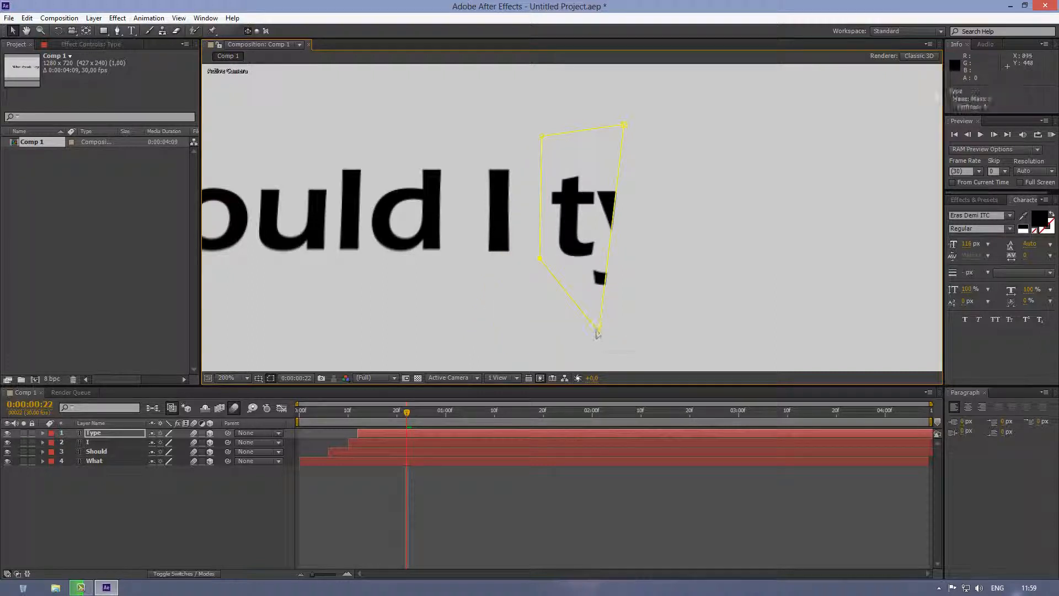
Drag the Type mask's corners in around the letter t and add a fifth vertex with the Pen tool.
drag(598, 334, 584, 270)
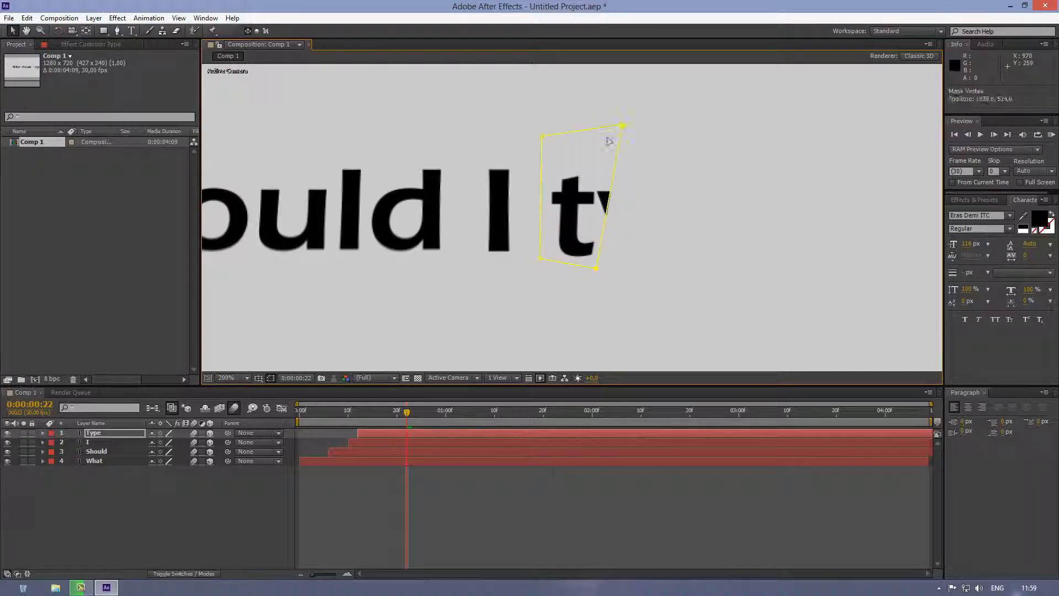
drag(621, 126, 598, 149)
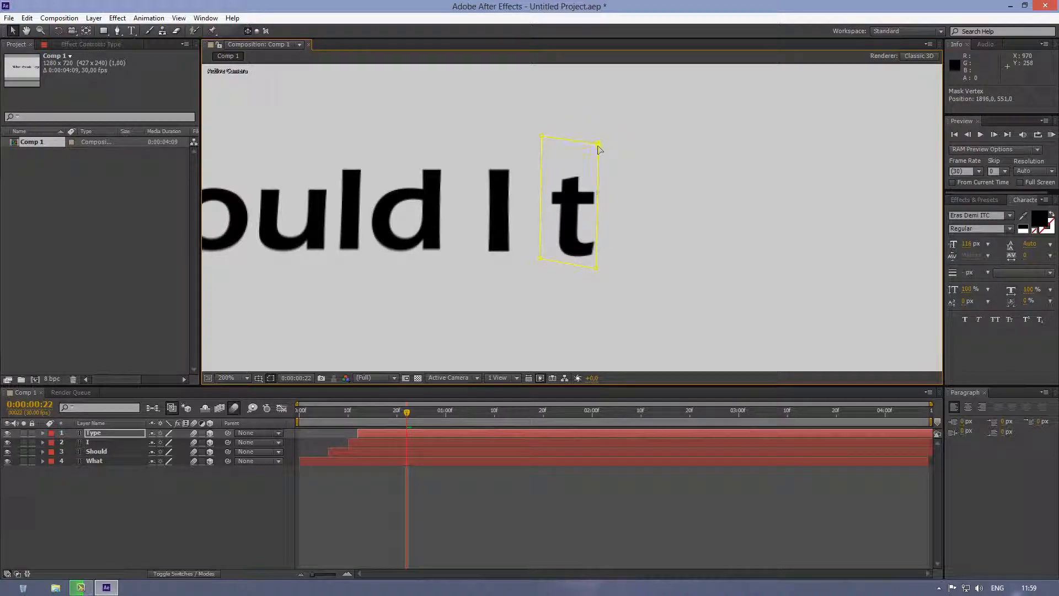
drag(598, 149, 608, 152)
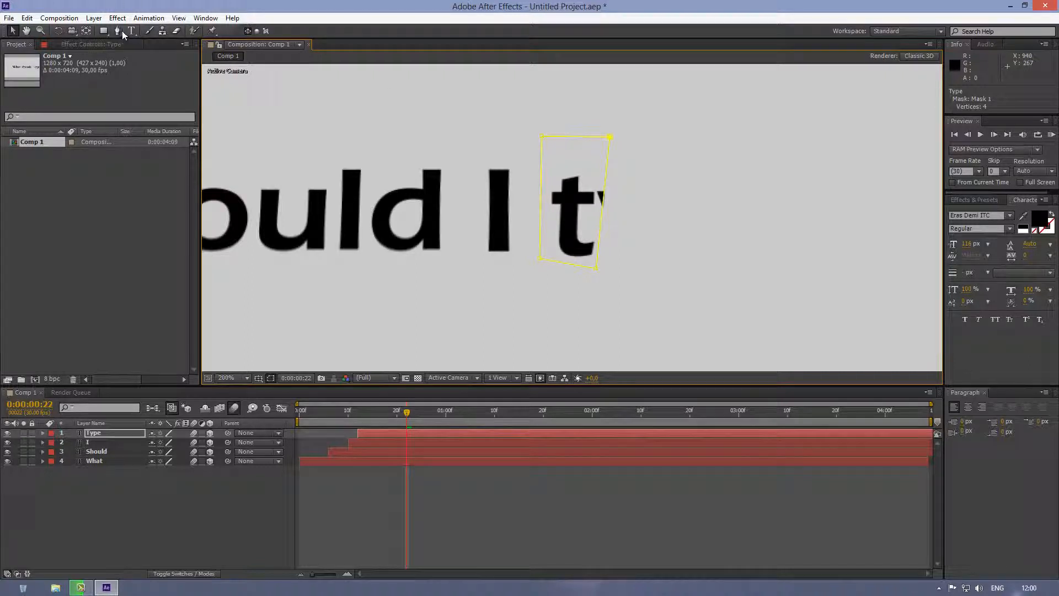
mouse_move(118, 32)
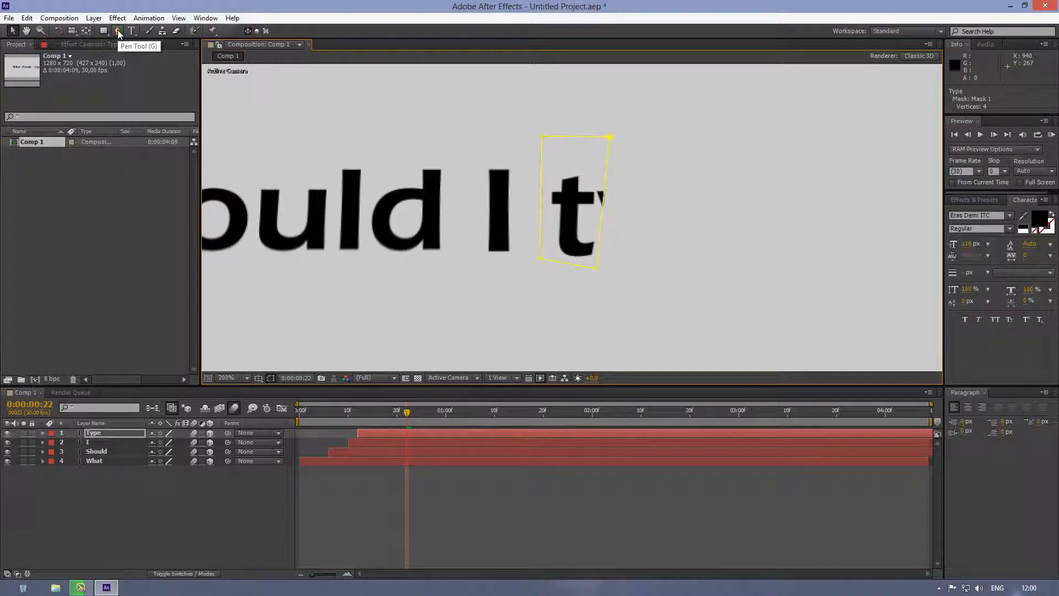
click(115, 31)
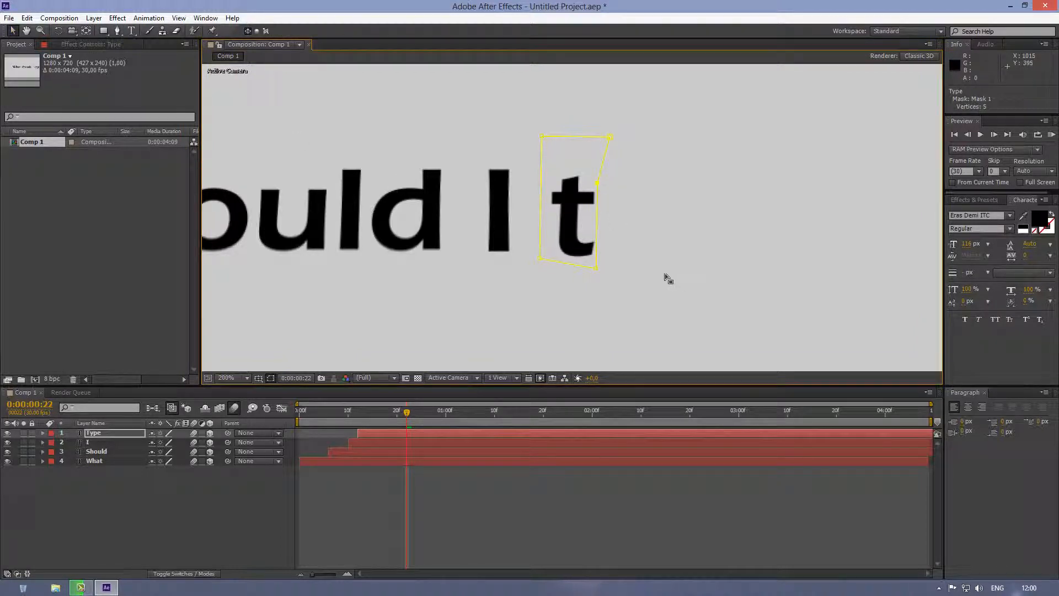
mouse_move(513, 253)
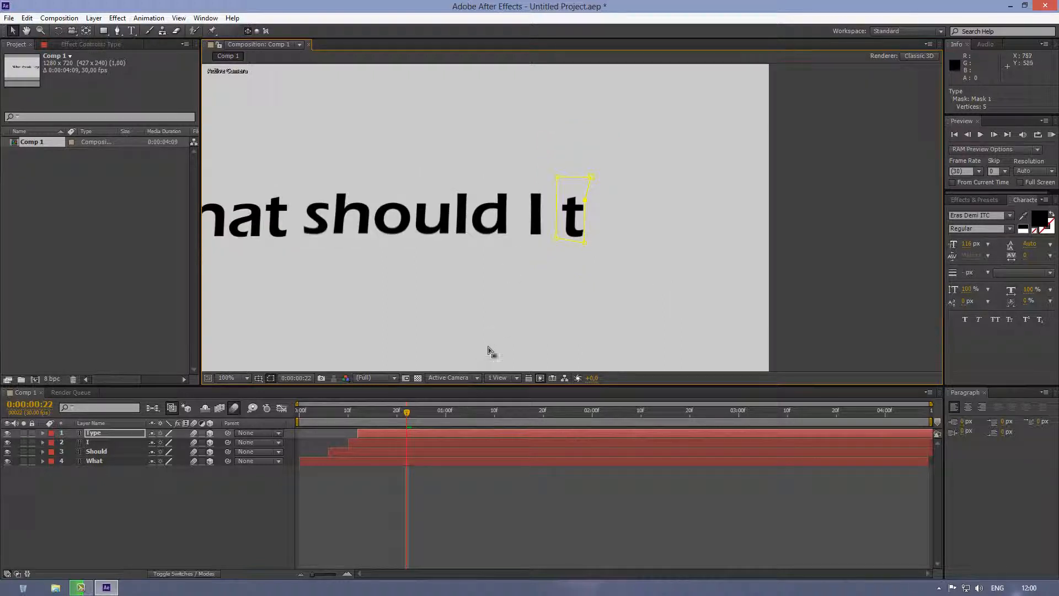
mouse_move(757, 201)
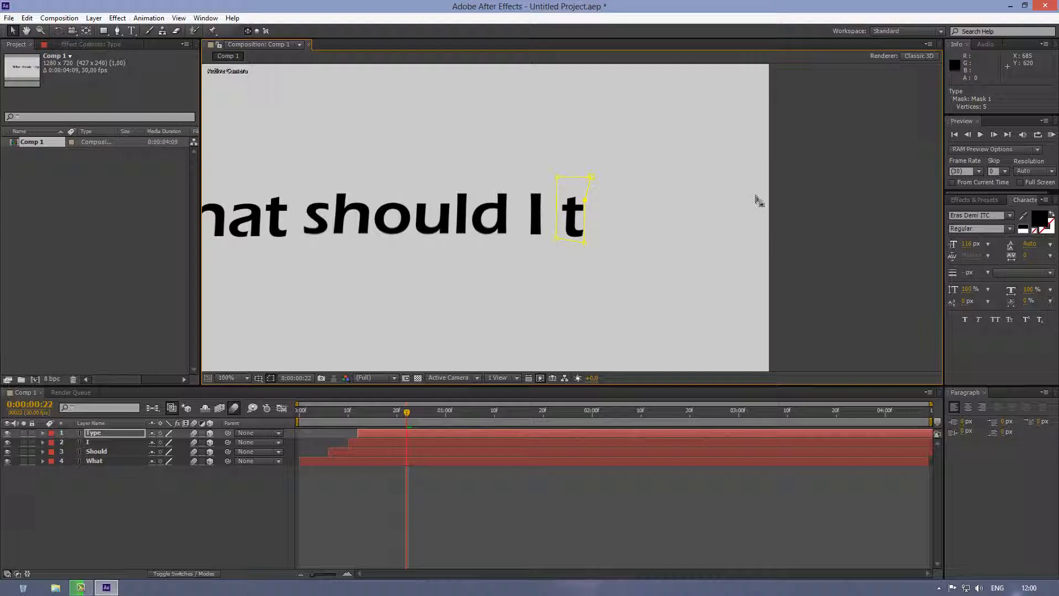
mouse_move(416, 417)
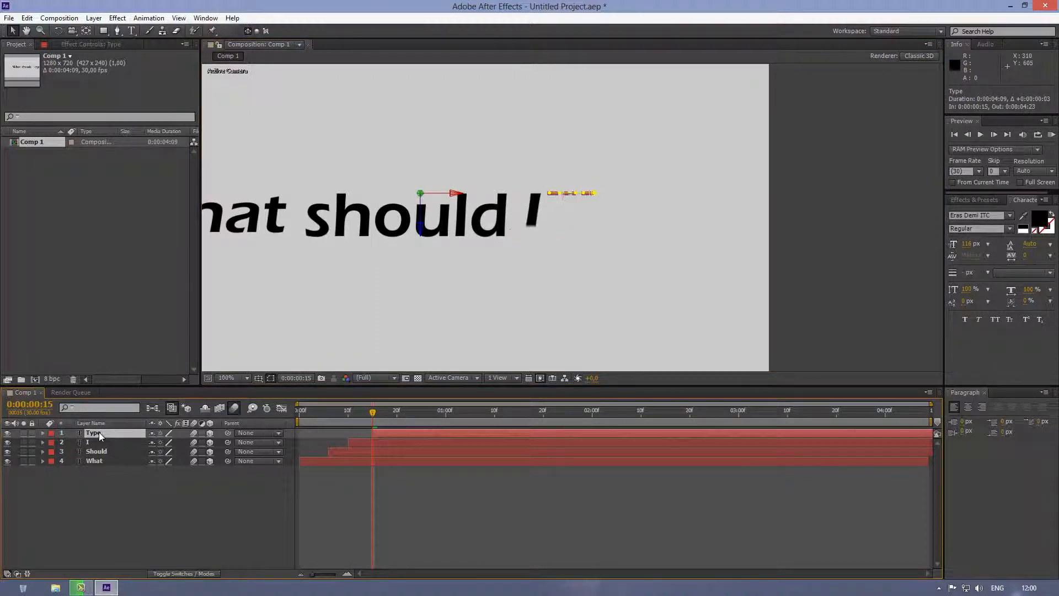
Rename the Type layer to t.
double_click(95, 432)
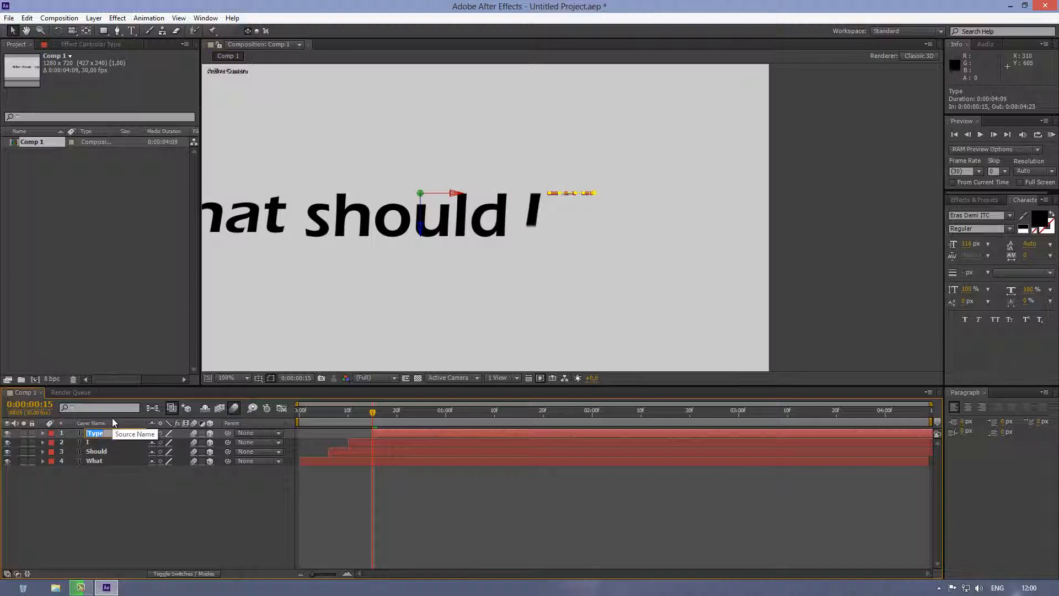
text(t)
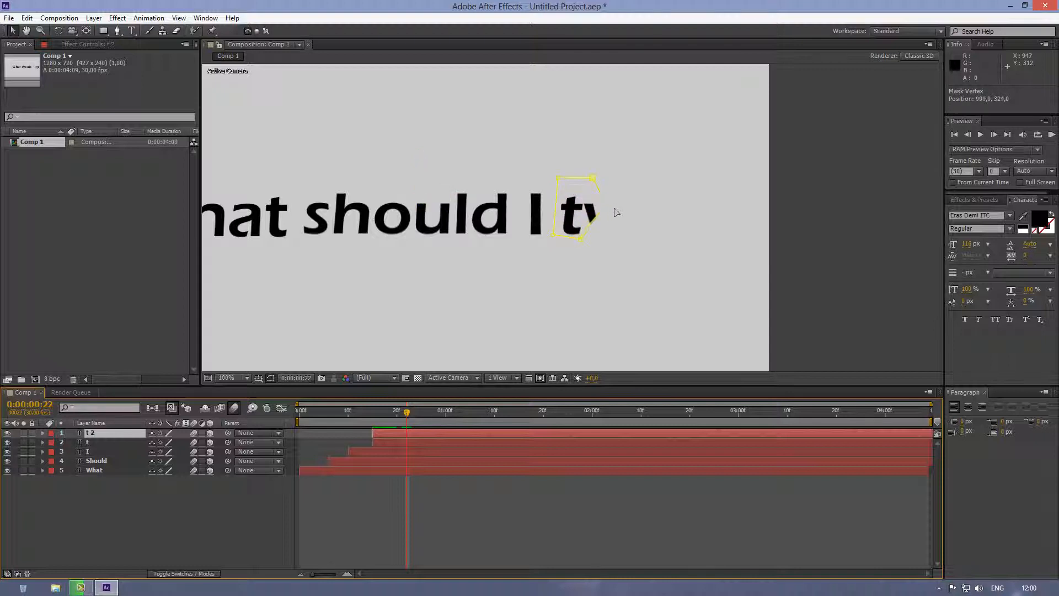
Mask the duplicated layer to the letter y, set its start at frame 21 and rename it y.
drag(588, 243, 630, 246)
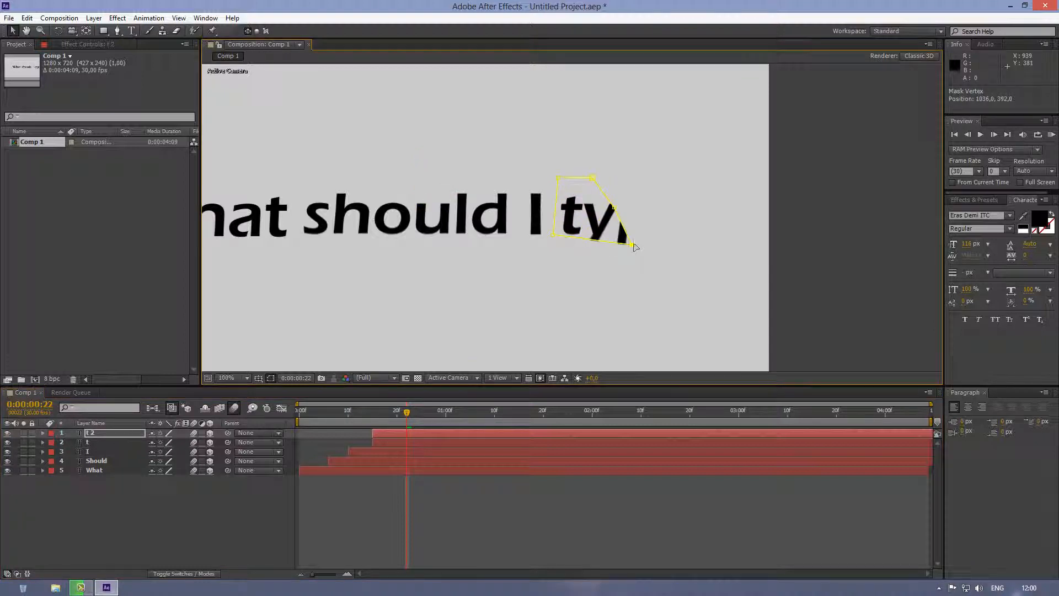
drag(633, 247, 602, 260)
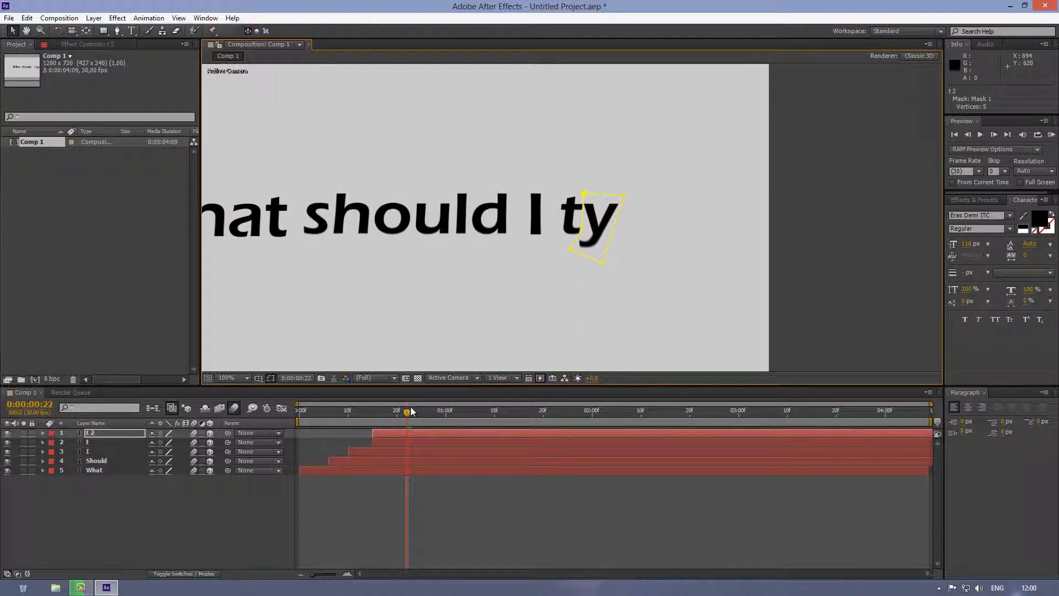
drag(407, 411, 391, 410)
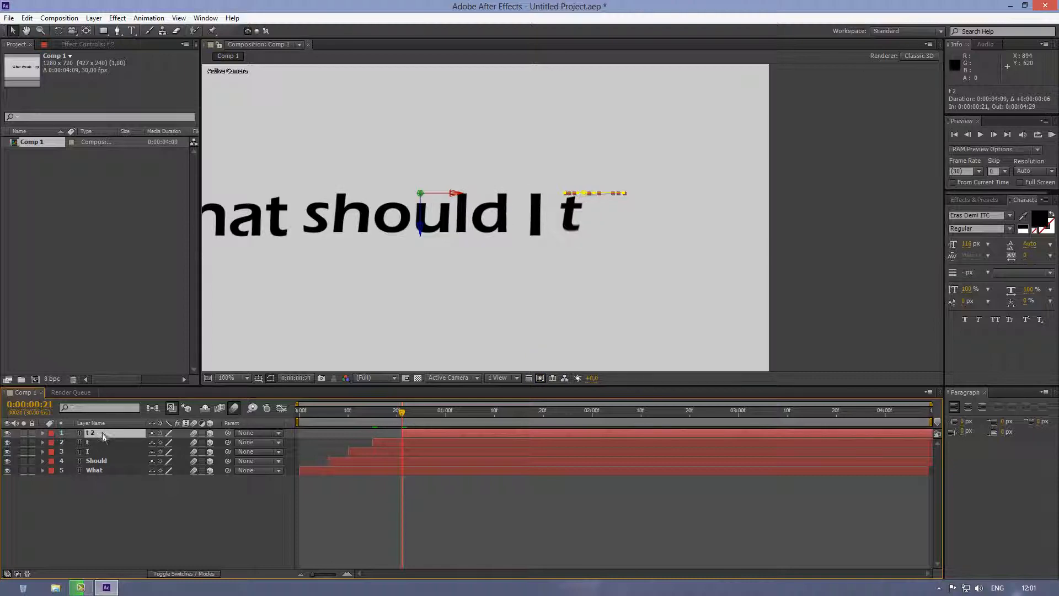
double_click(91, 432)
text(y)
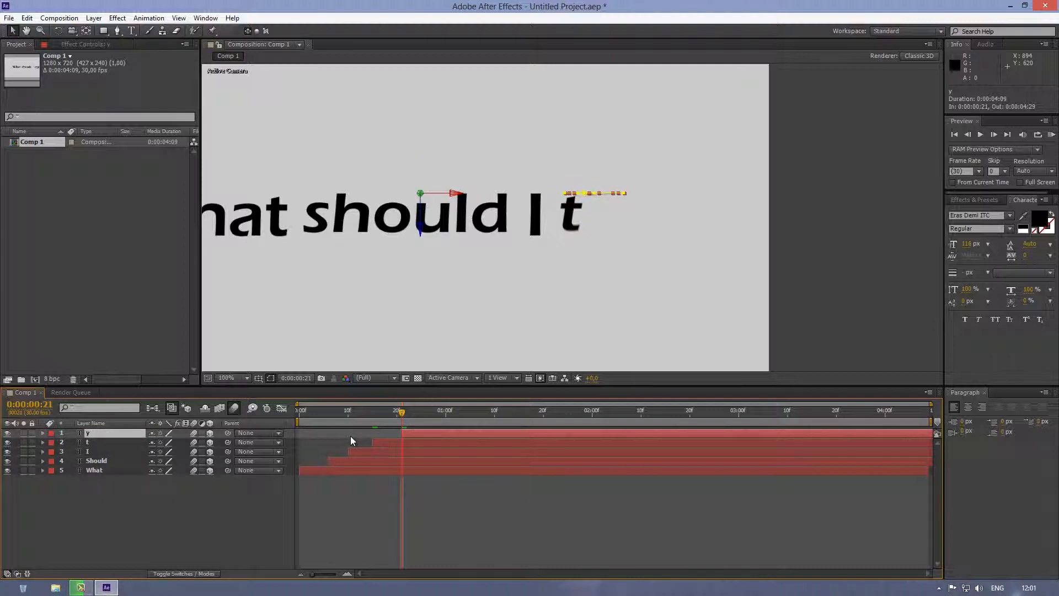
mouse_move(356, 440)
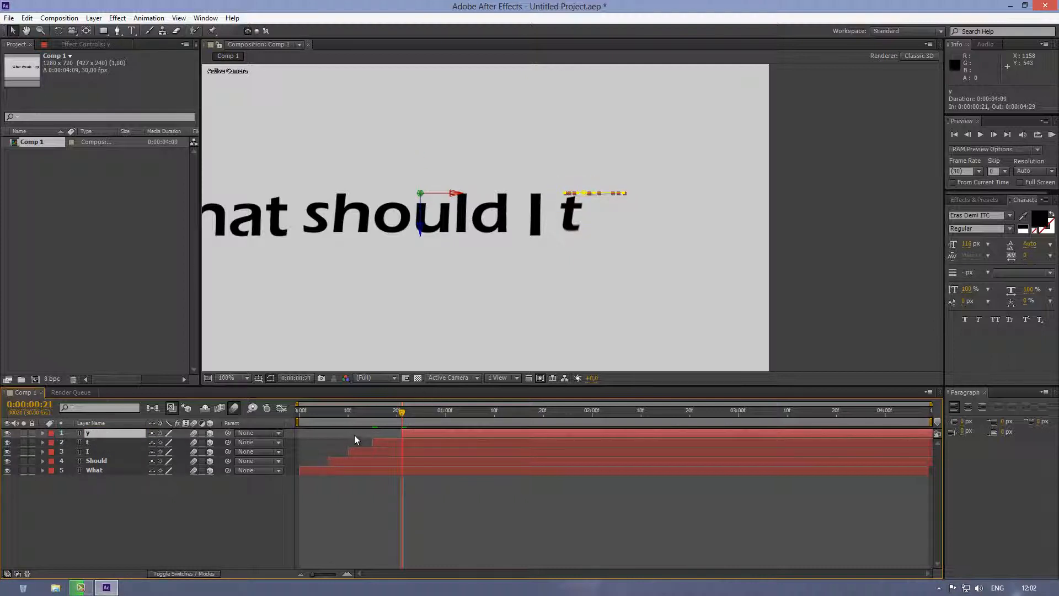
mouse_move(401, 410)
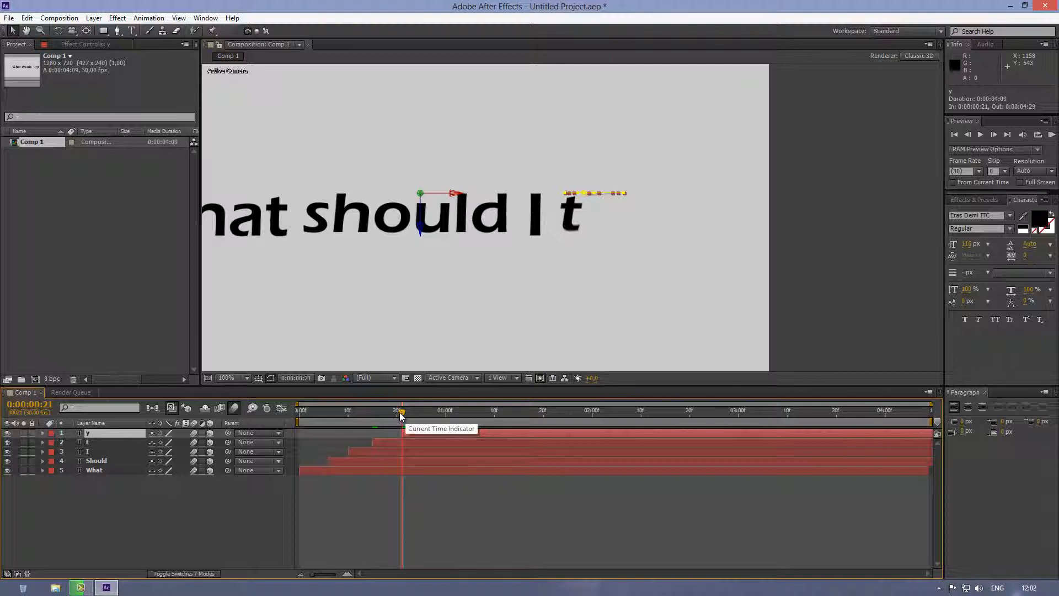
Scrub forward to frame 29 to watch the y swing in.
drag(402, 410, 417, 410)
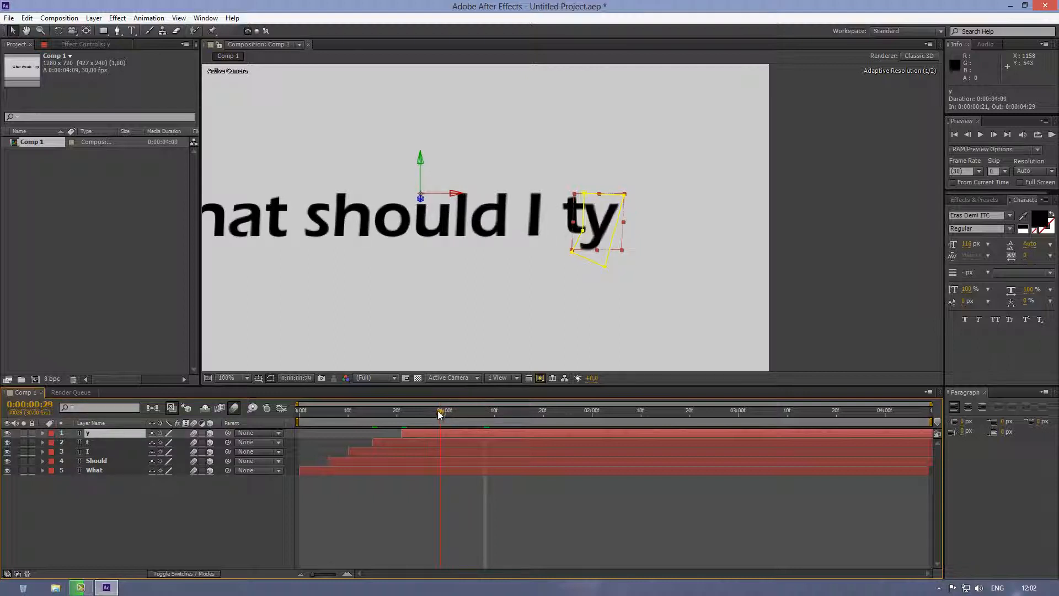
click(464, 410)
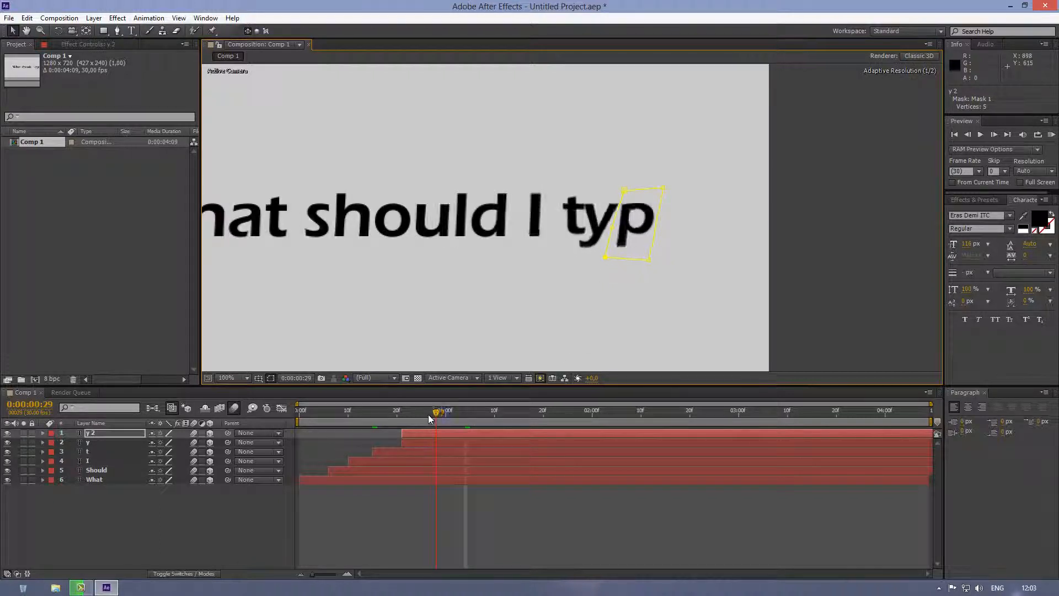
Fit the copied y layer's mask around the letter p.
drag(435, 411, 426, 411)
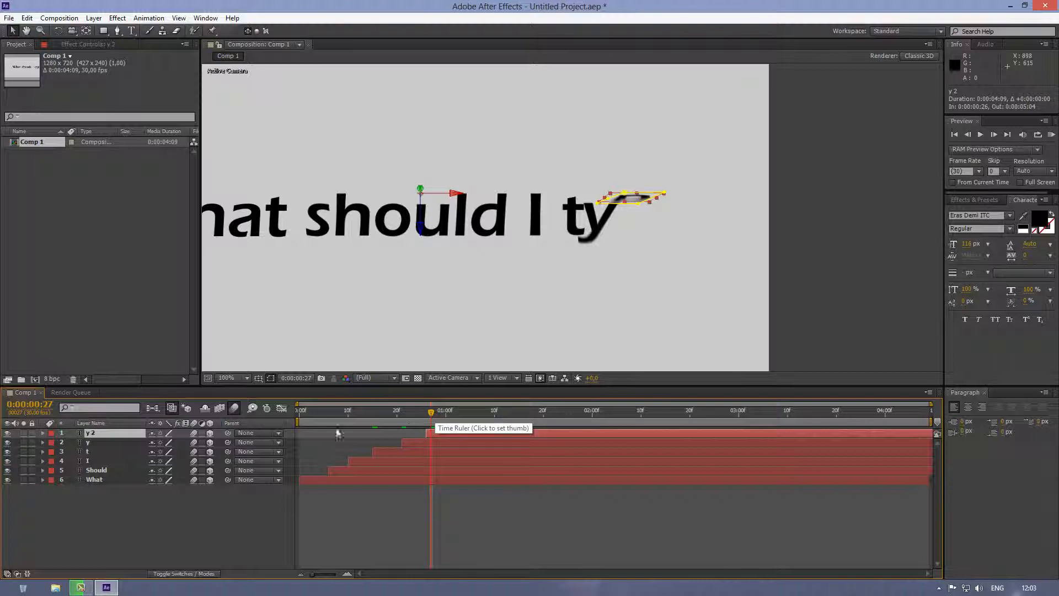
Rename the y 2 layer to e and widen its mask to reveal the letter e.
double_click(91, 432)
text(p)
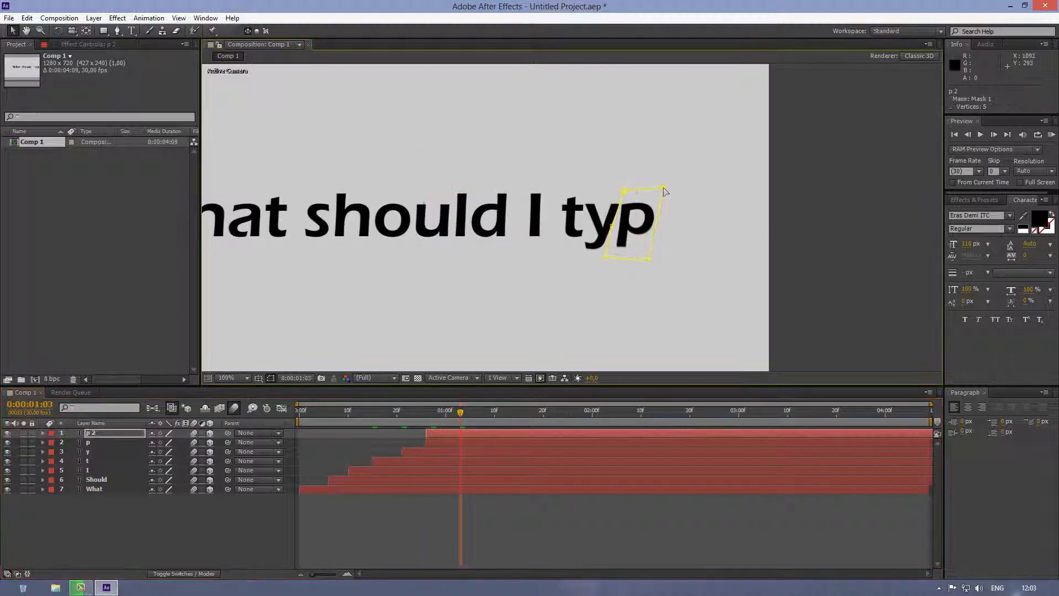
text(e)
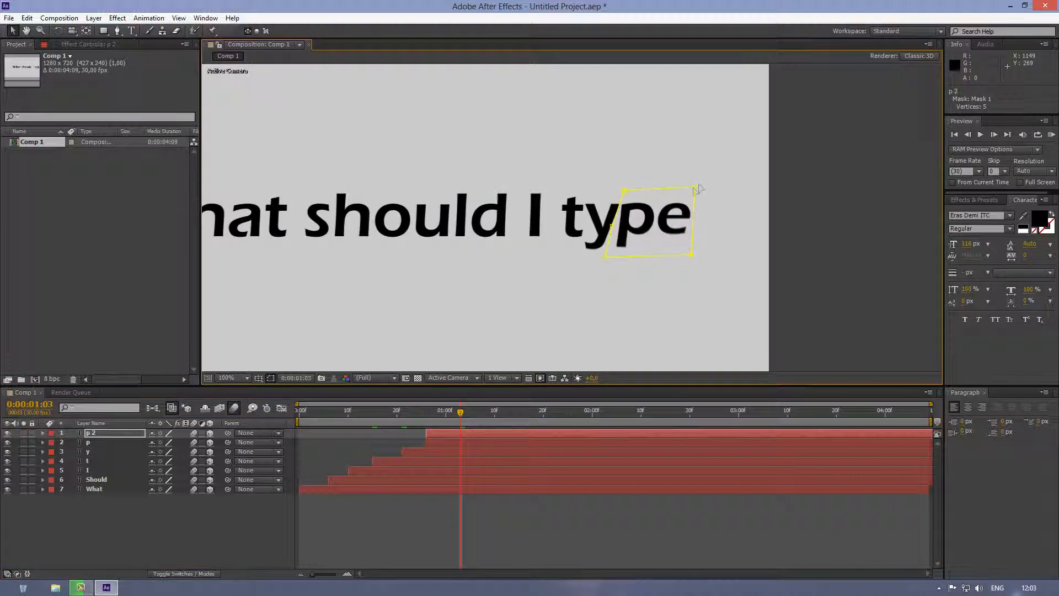
drag(693, 189, 763, 196)
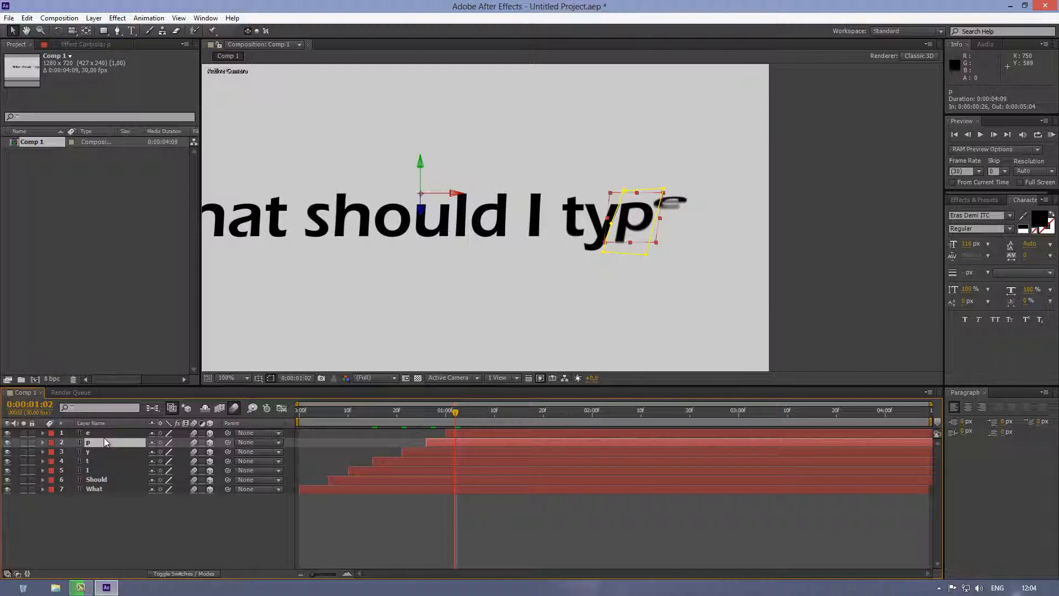
Duplicate the e layer as e 2 and select the copy.
click(88, 433)
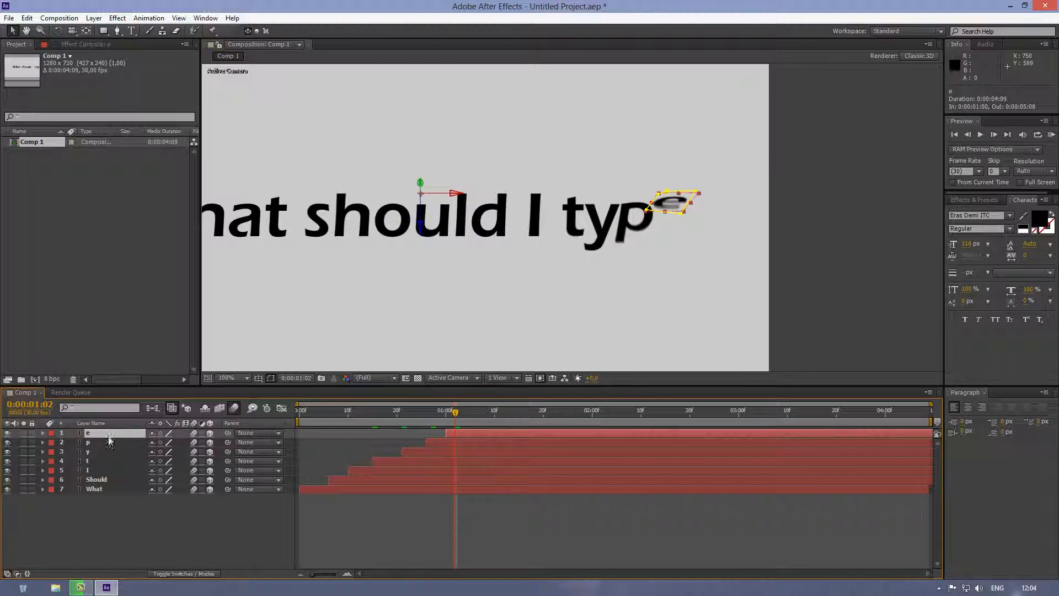
mouse_move(98, 440)
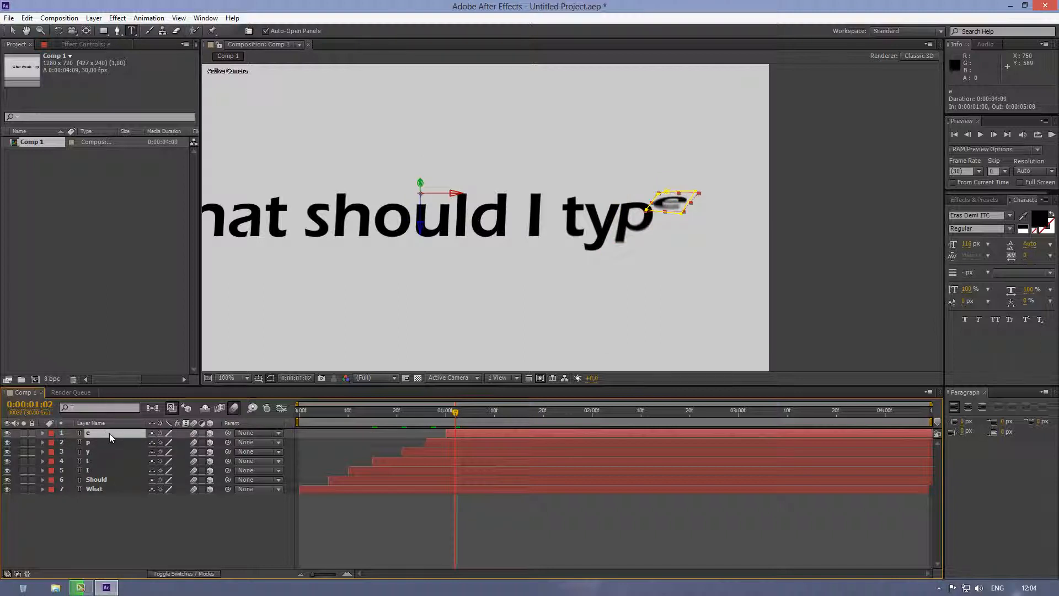
click(88, 441)
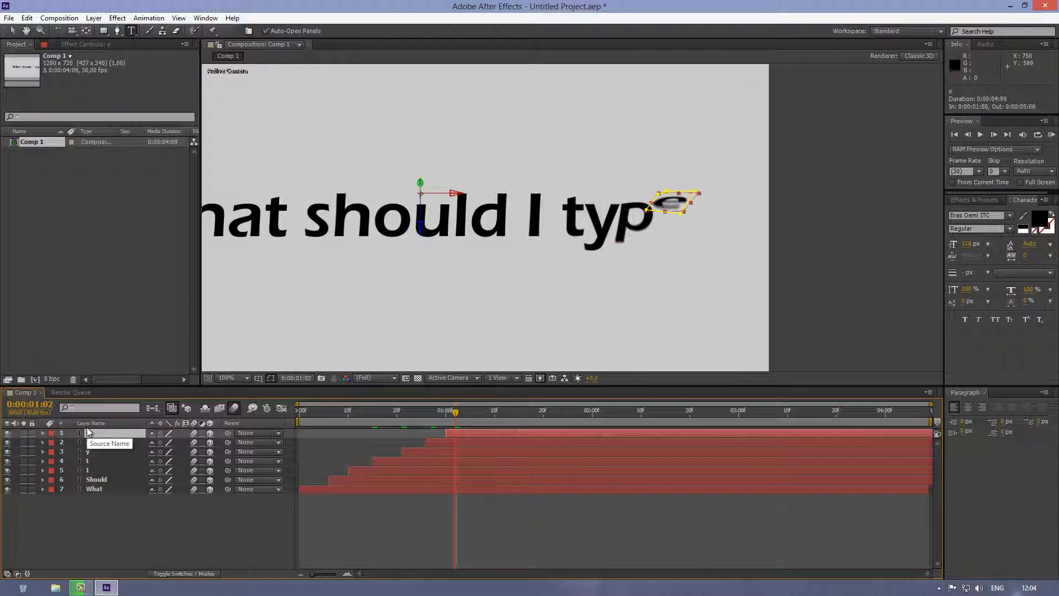
double_click(108, 433)
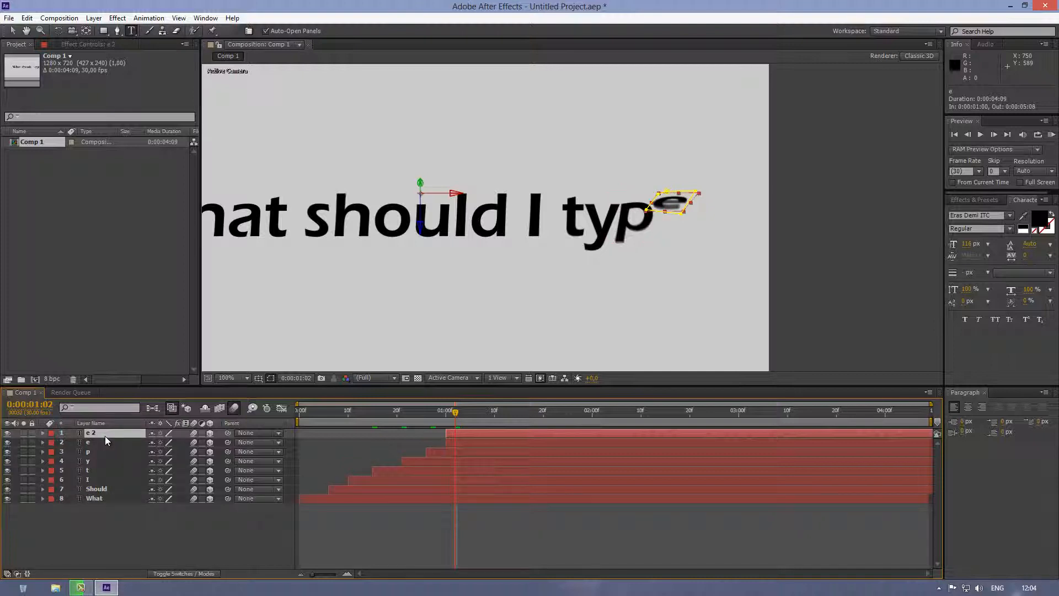
click(464, 411)
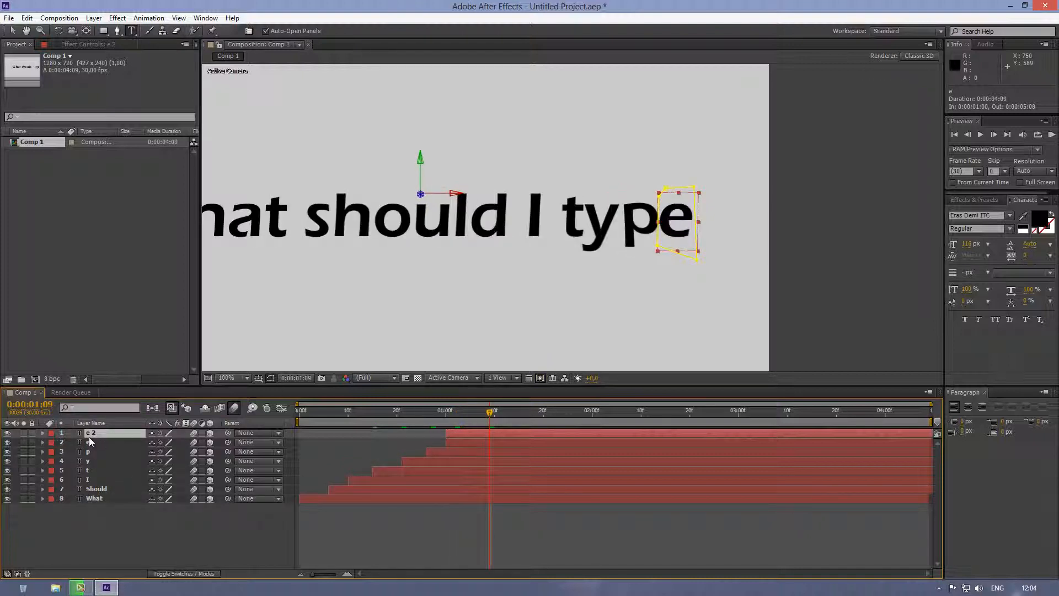
Replace the e 2 copy's text with ?, reshape its mask around it and scrub back to check.
double_click(93, 433)
text(?)
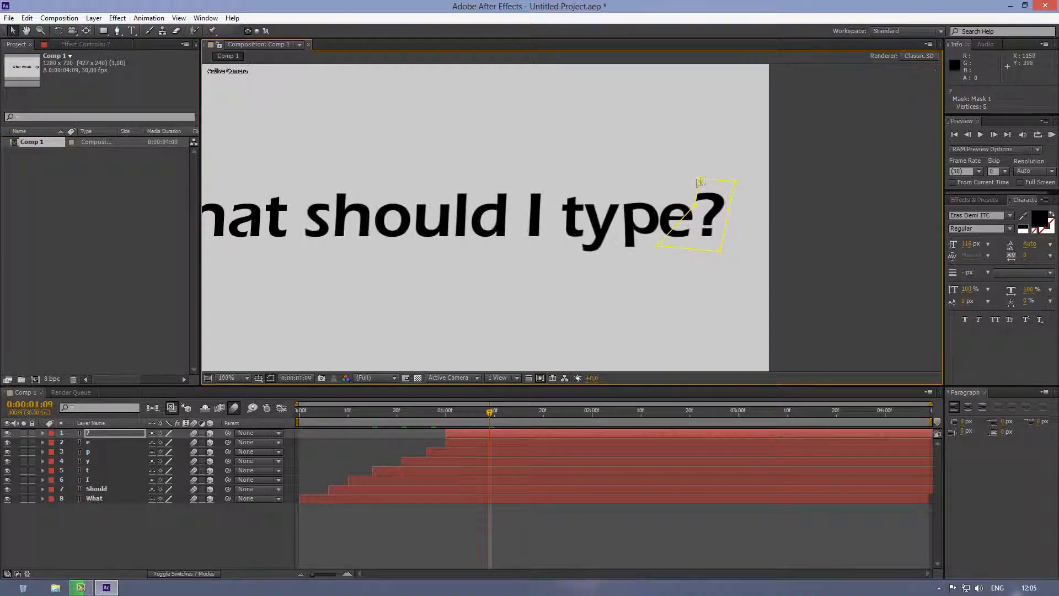
drag(700, 182, 681, 184)
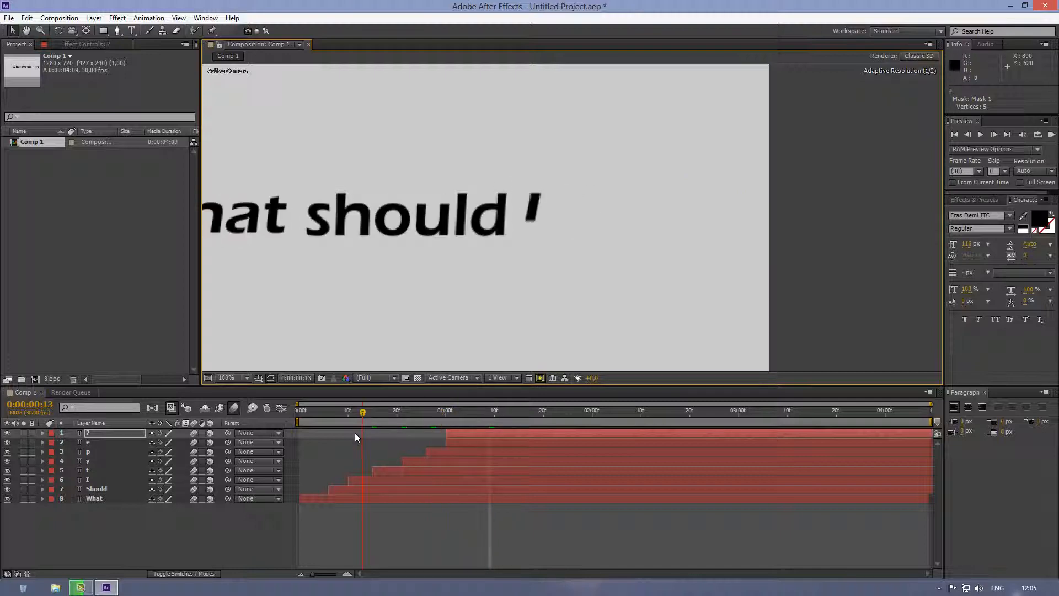
drag(363, 410, 377, 410)
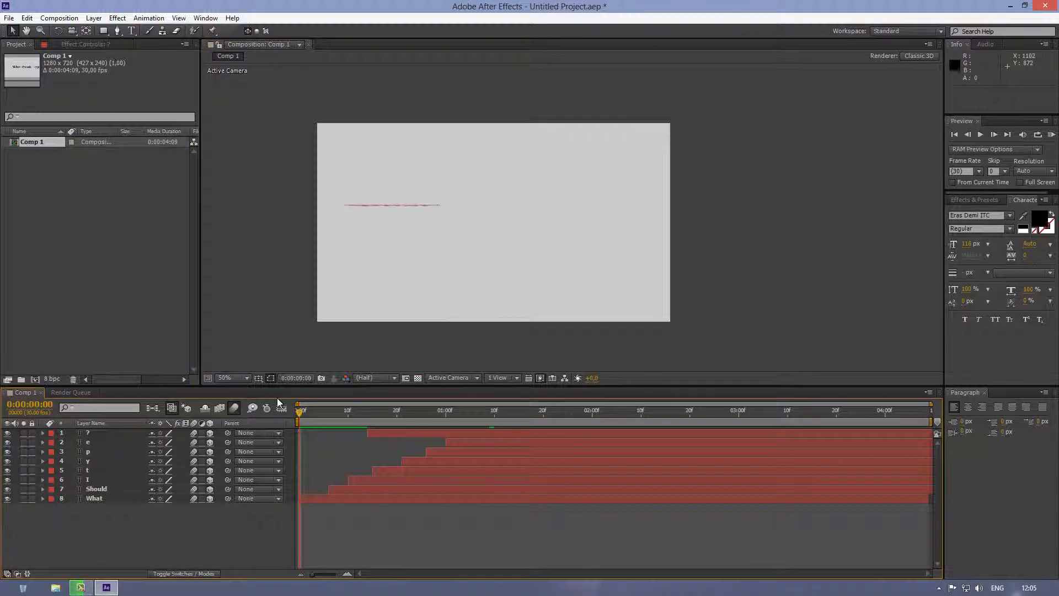
click(994, 134)
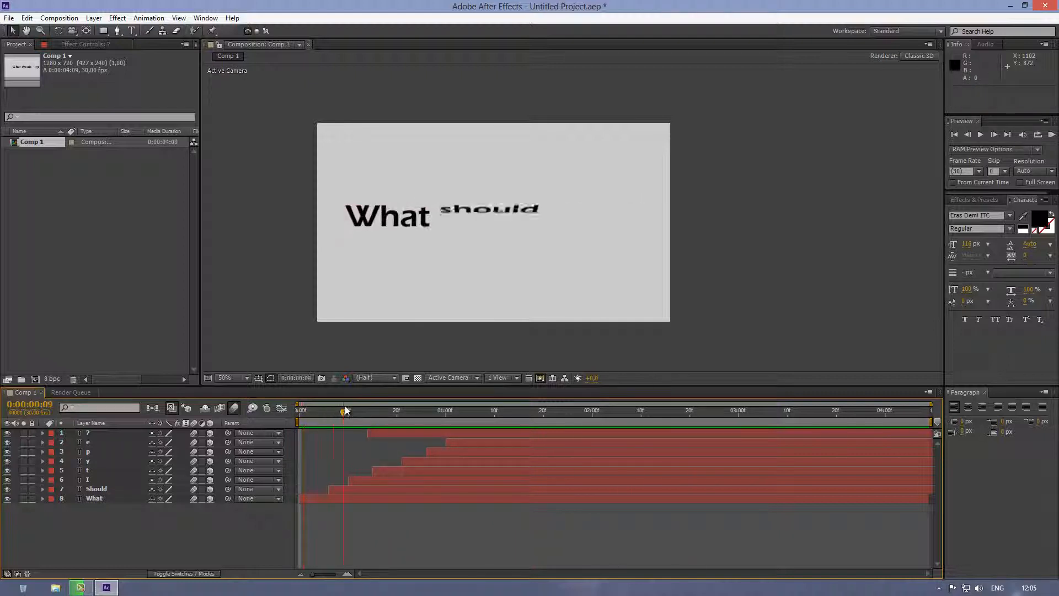
drag(343, 411, 357, 411)
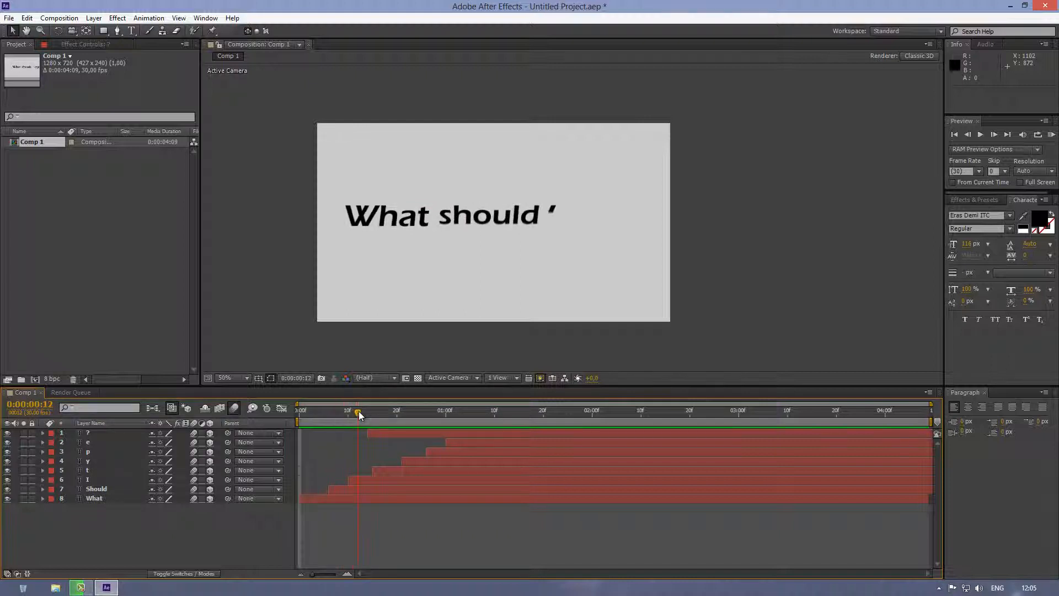
drag(357, 410, 387, 411)
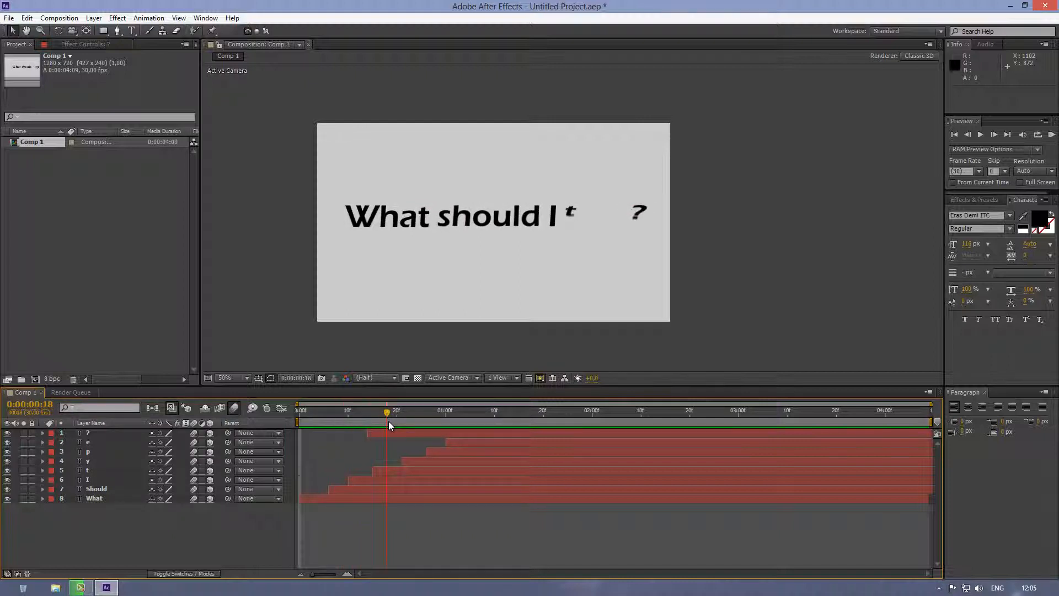
drag(378, 461, 403, 466)
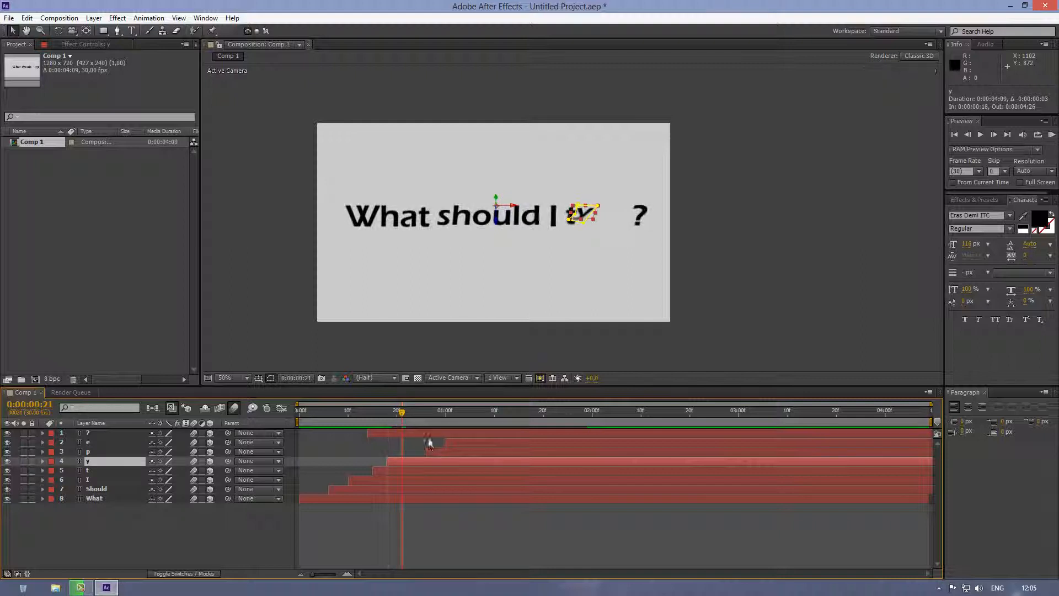
Select the y and p letter layers to retime their staggered start.
click(88, 451)
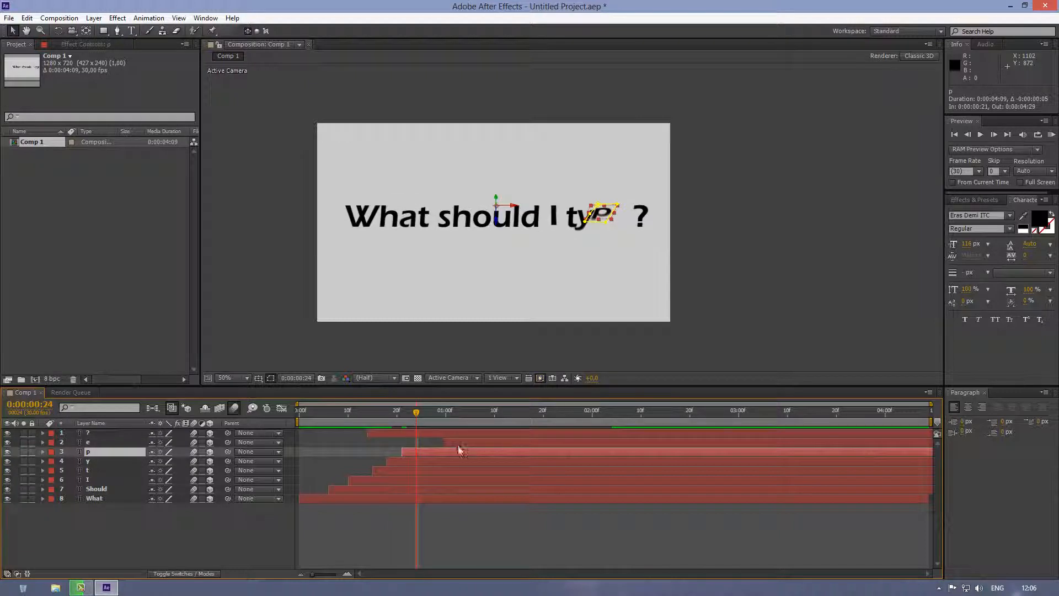
click(95, 442)
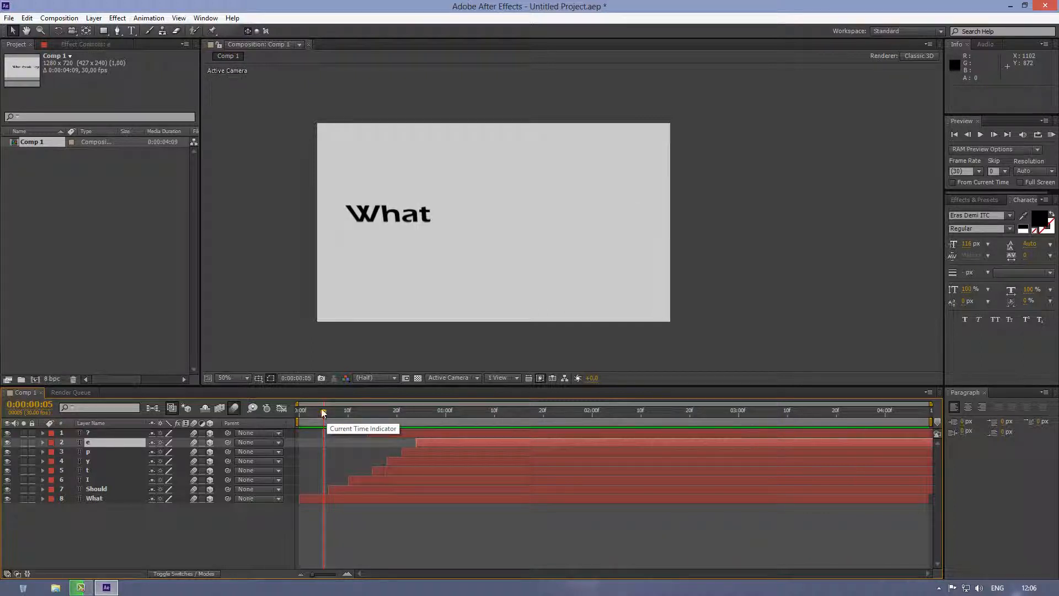
drag(323, 410, 387, 411)
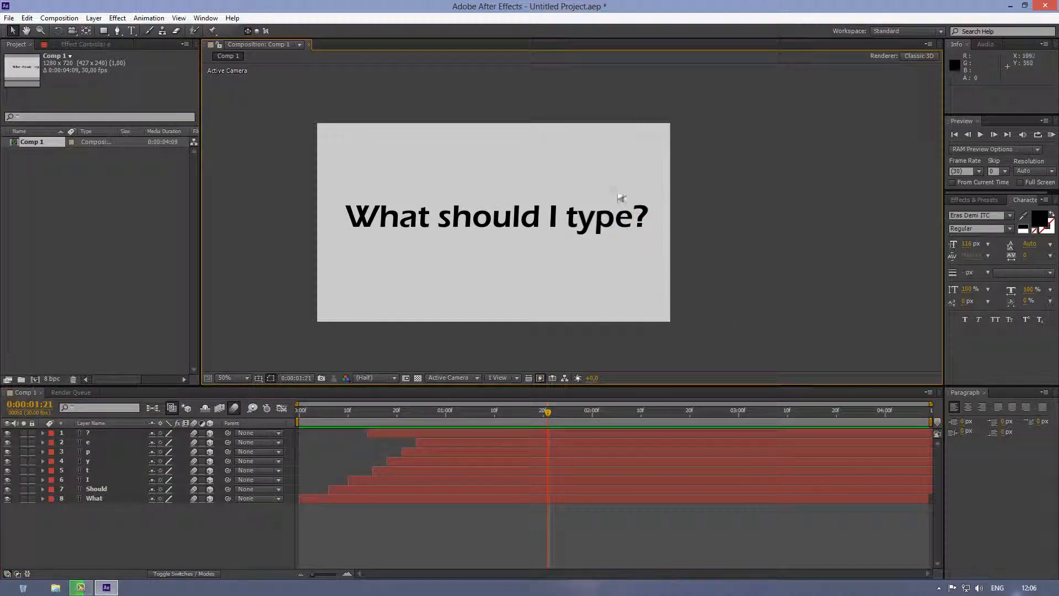
mouse_move(607, 152)
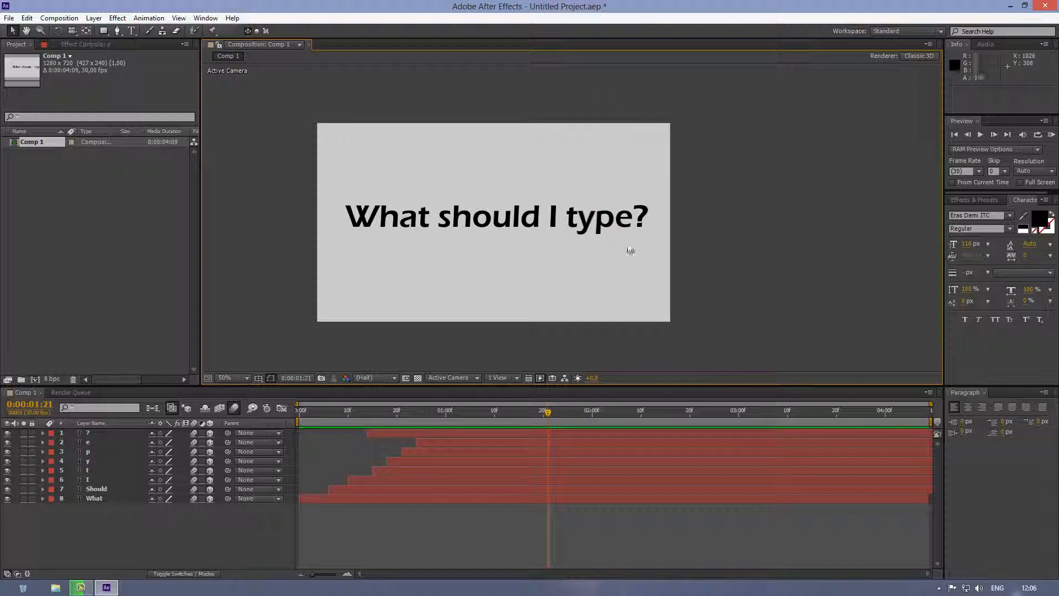
mouse_move(546, 411)
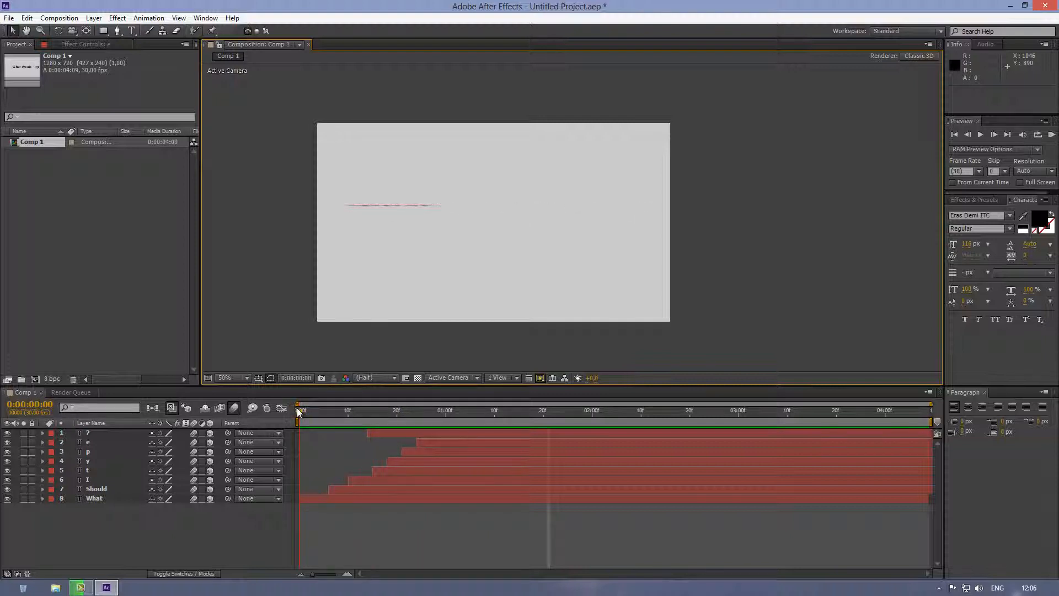
click(302, 410)
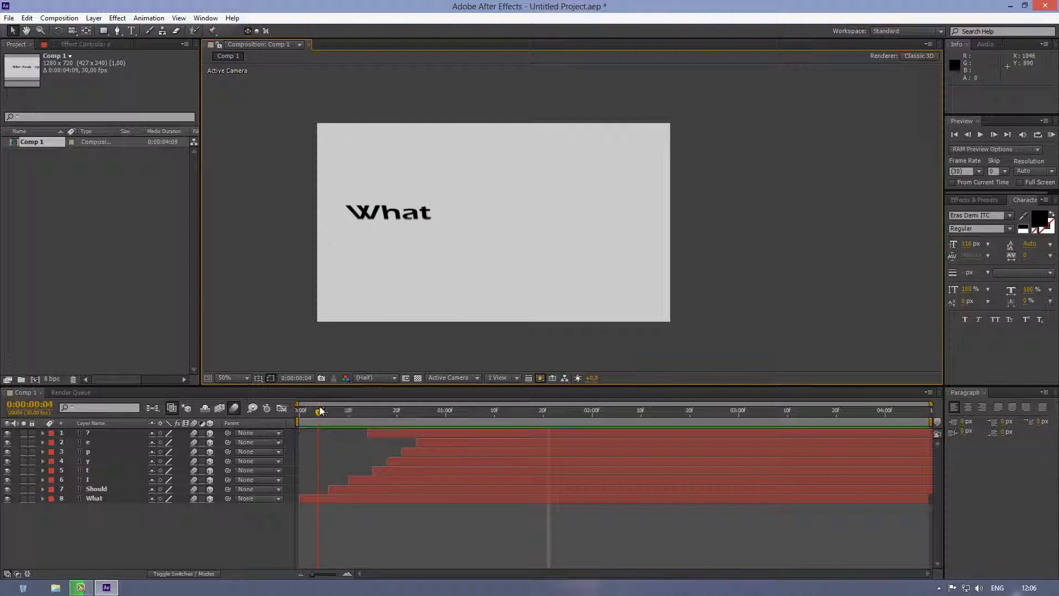
drag(319, 410, 332, 410)
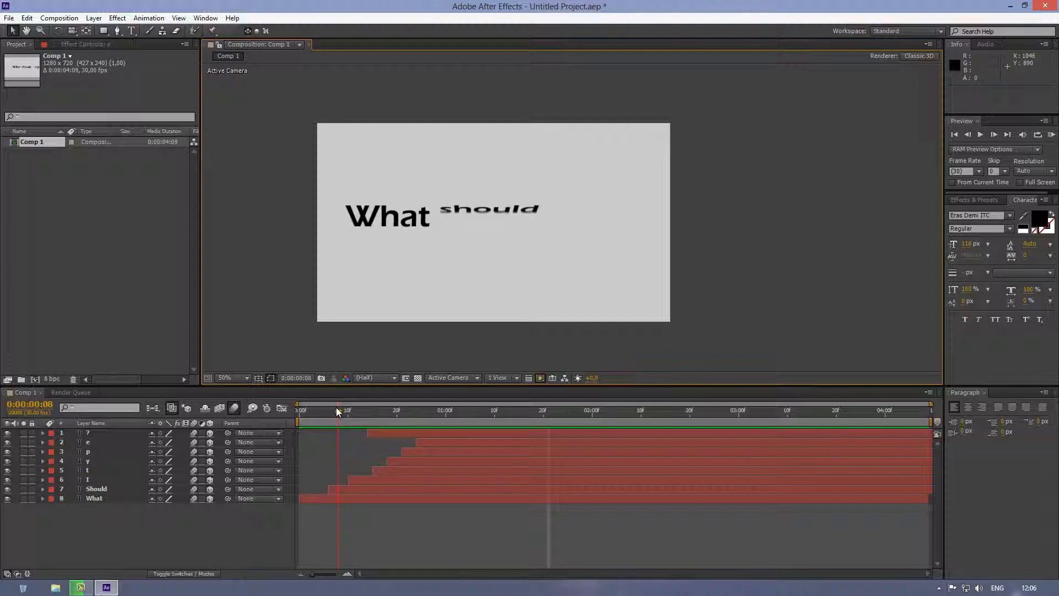
drag(338, 411, 362, 410)
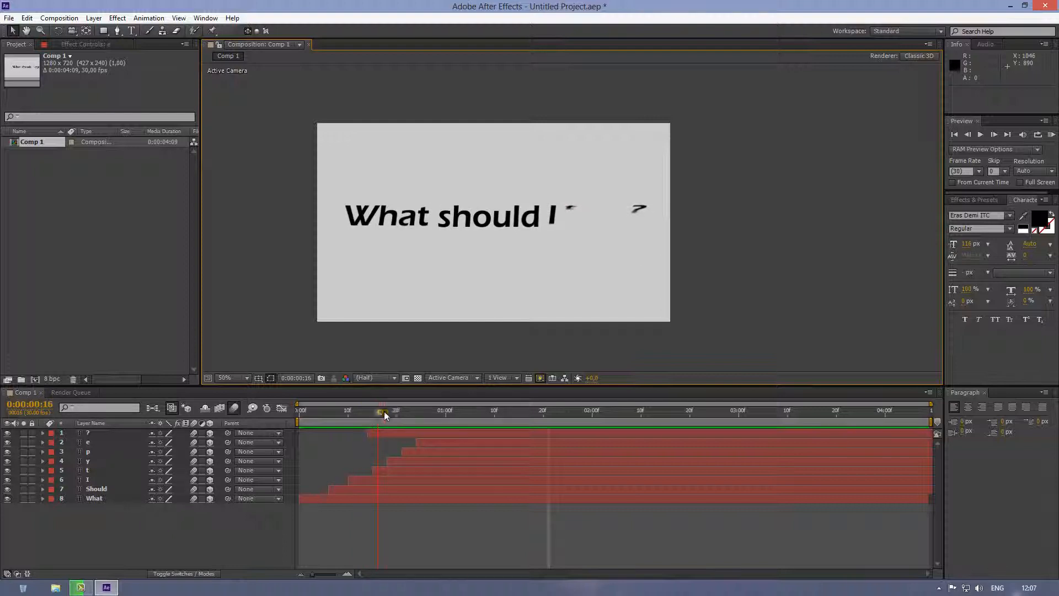
drag(383, 412, 402, 411)
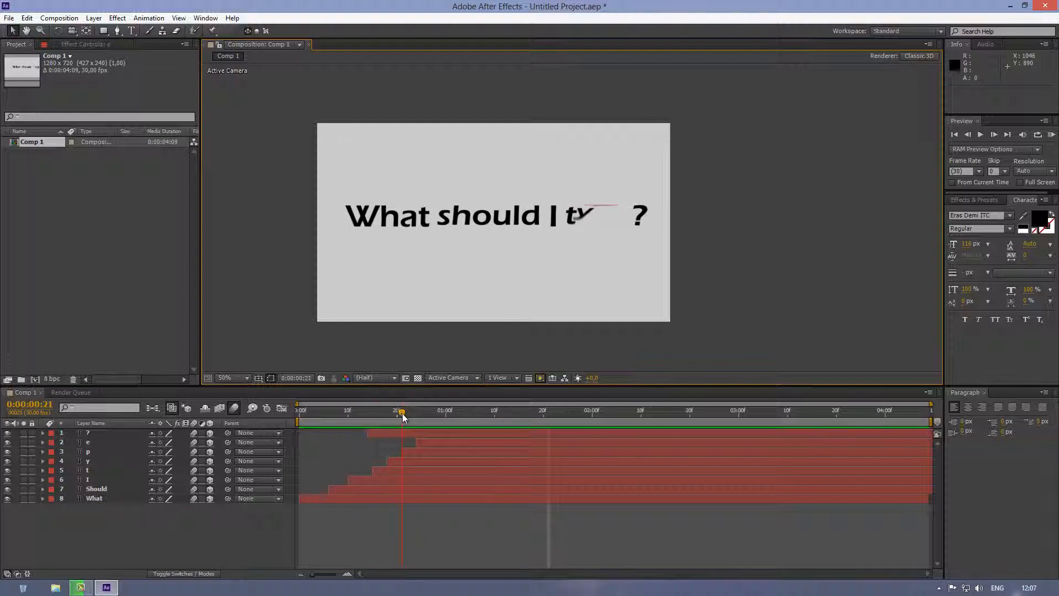
drag(401, 412, 417, 411)
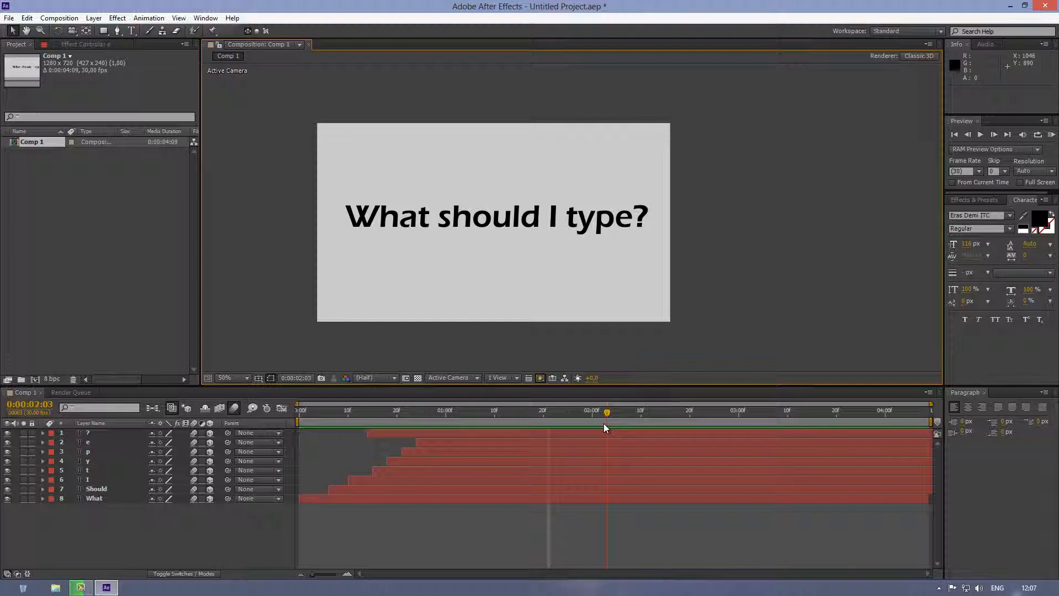
drag(606, 411, 398, 410)
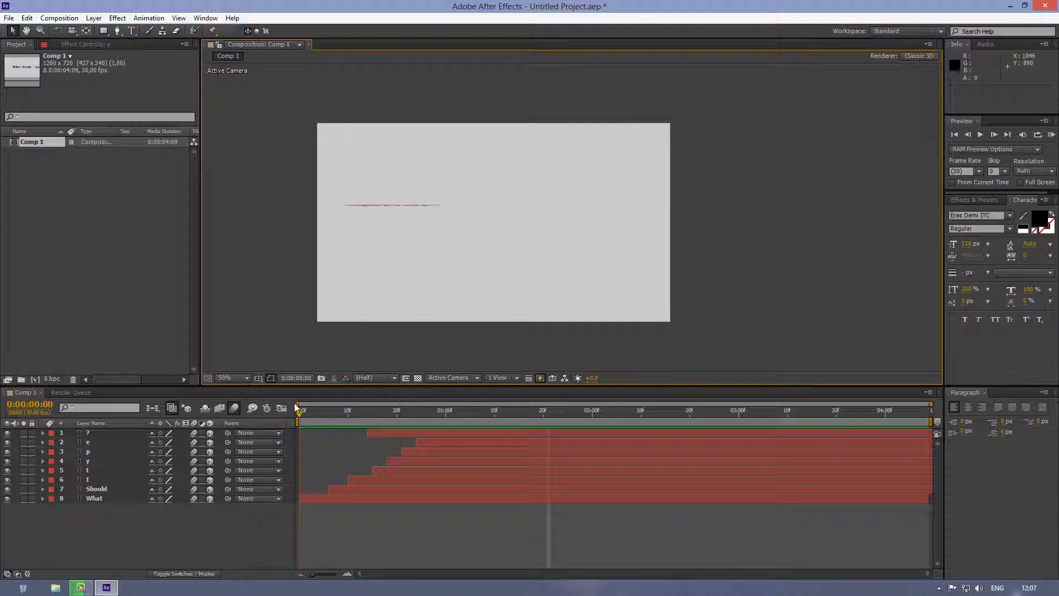
click(302, 411)
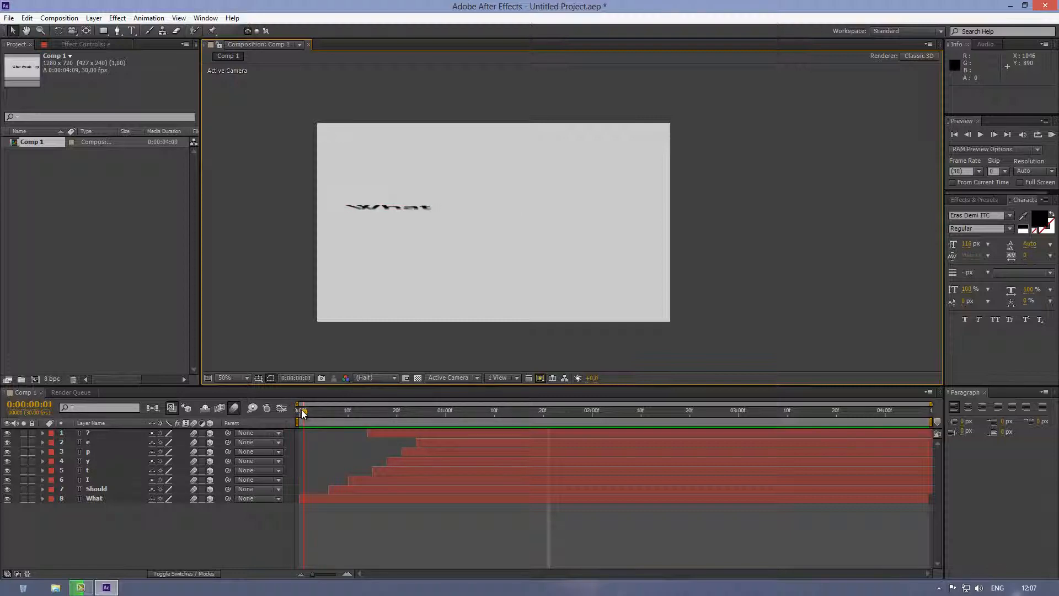